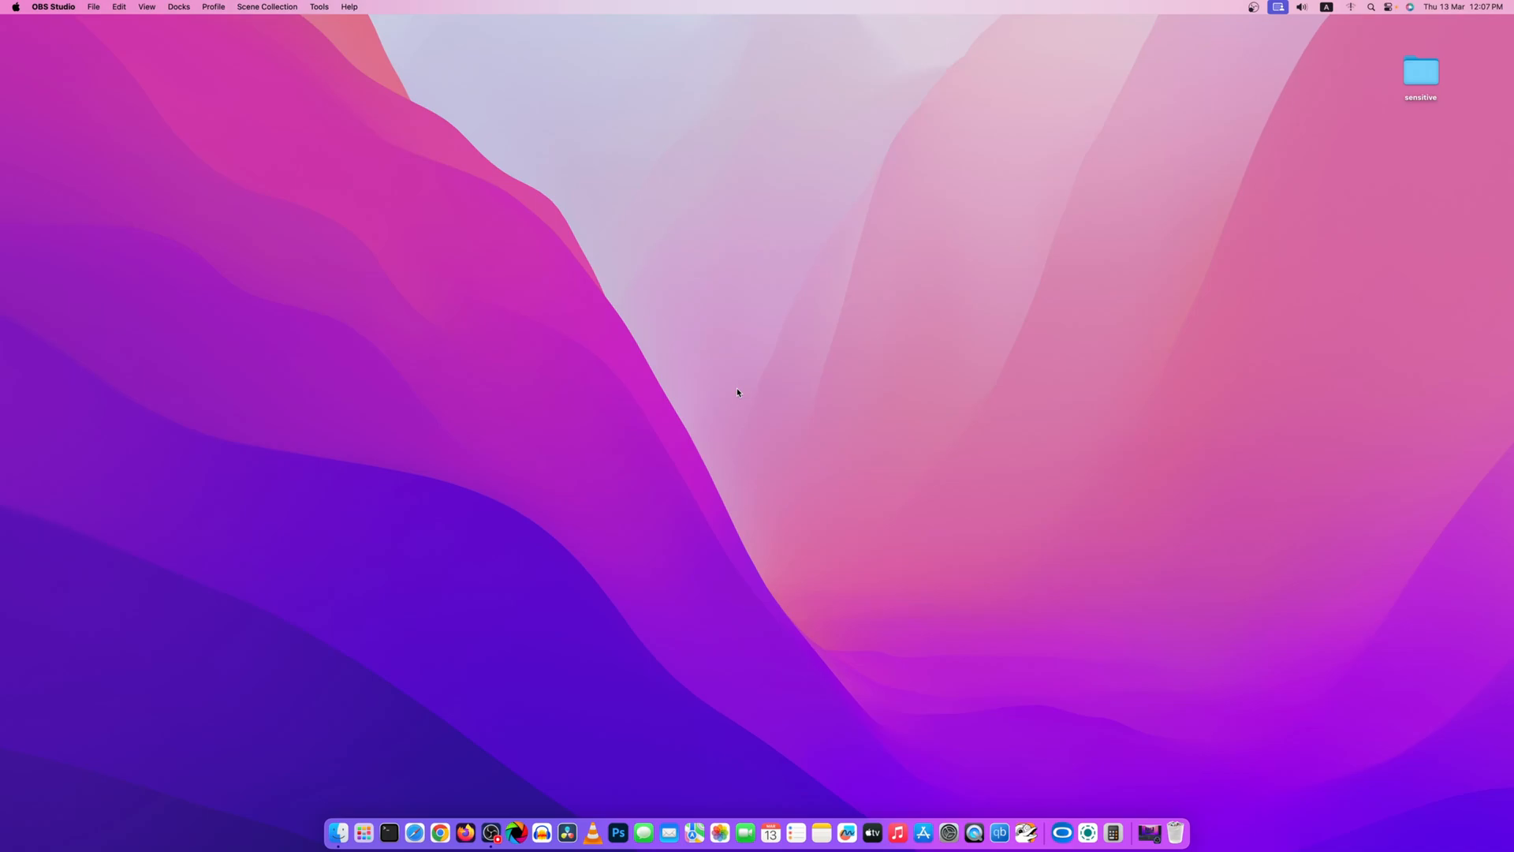
{"action": "mouse_move", "coordinate": [733, 389]}
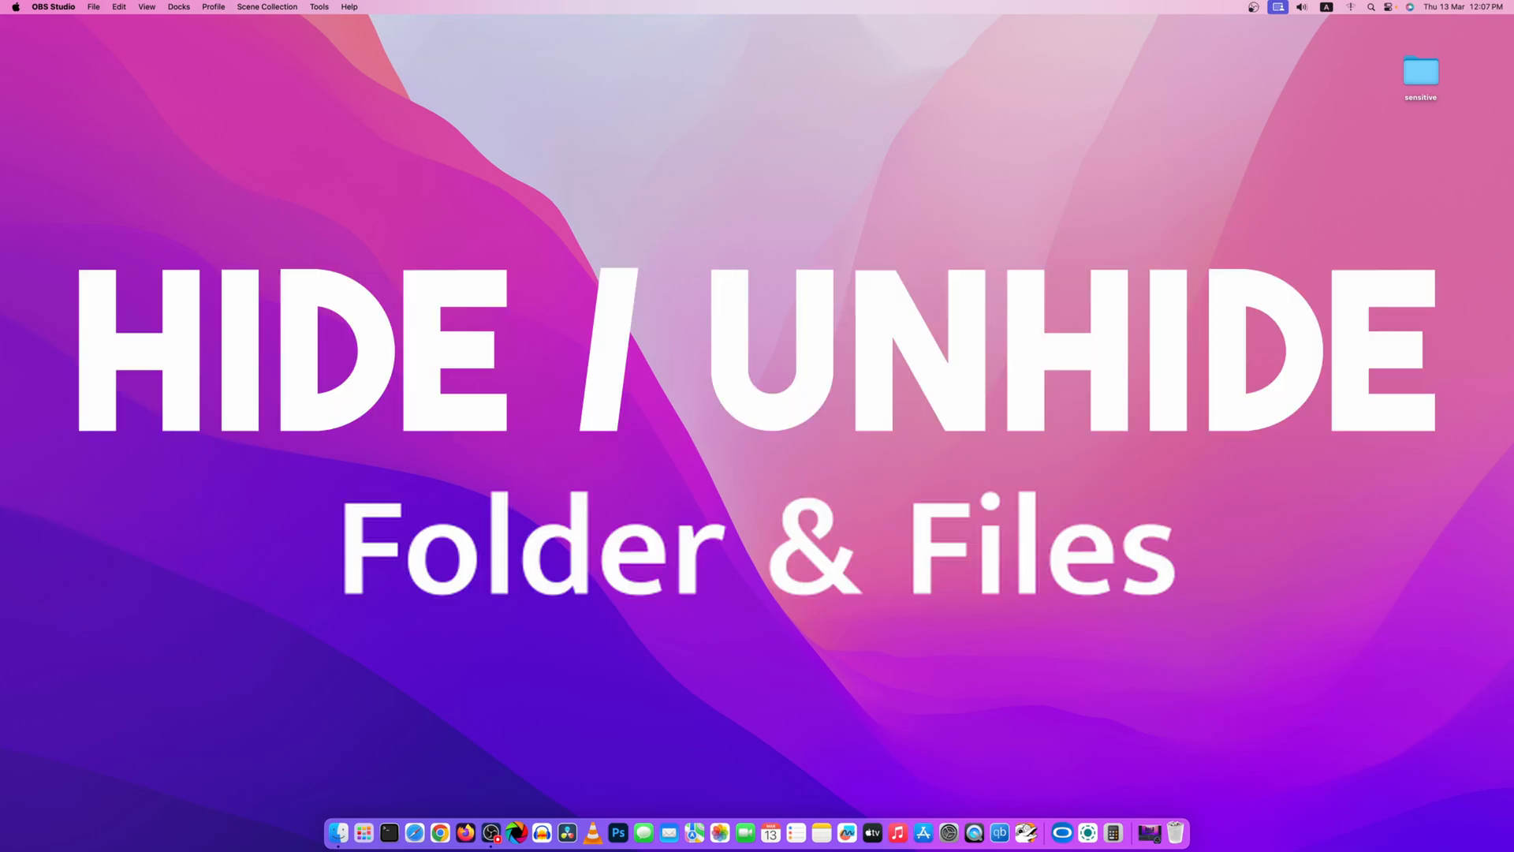
{"action": "mouse_move", "coordinate": [473, 684]}
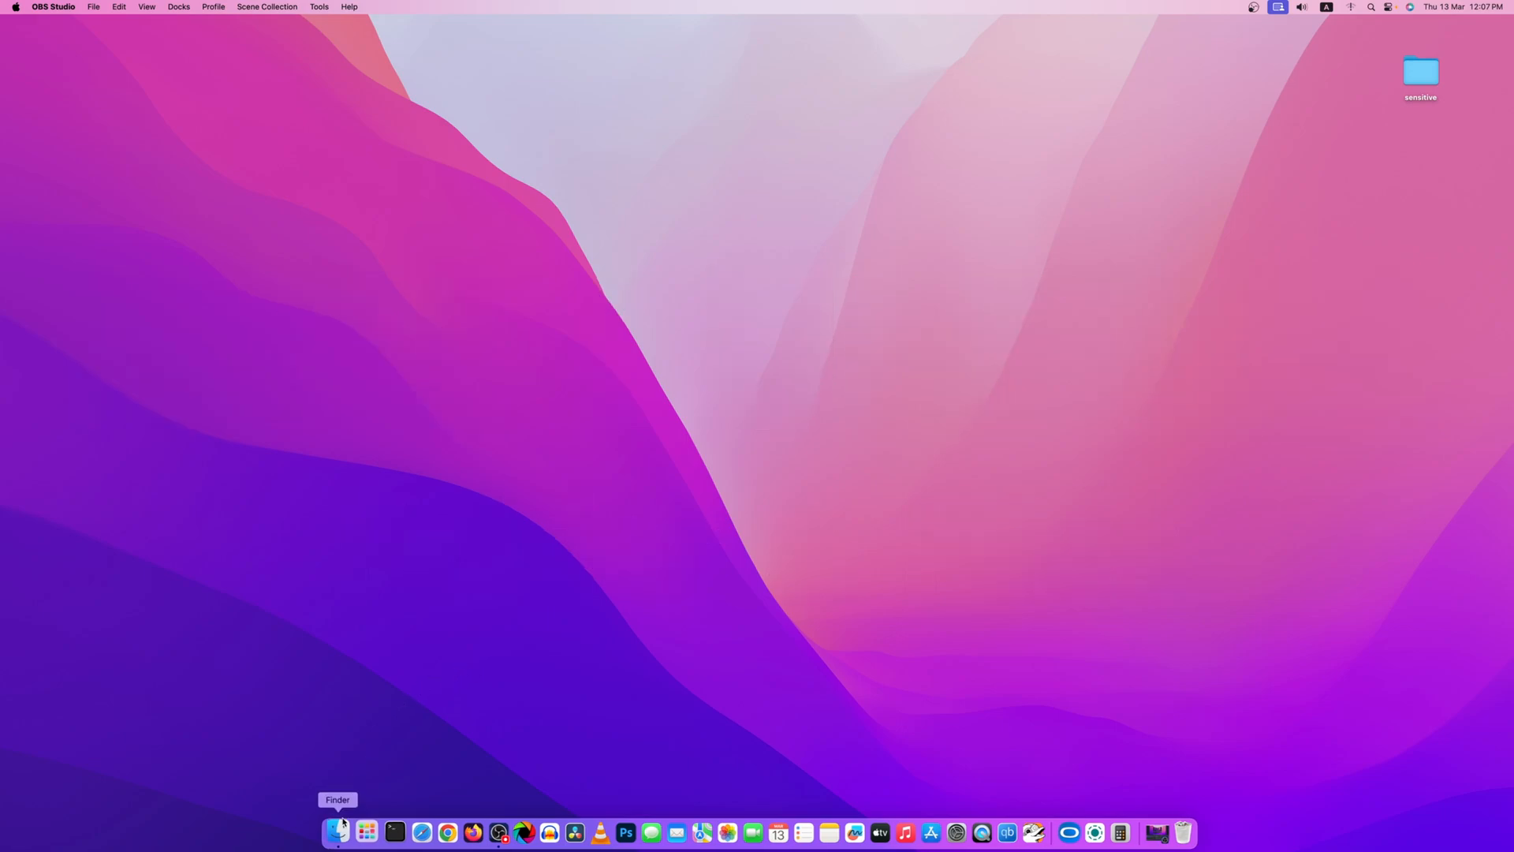
Open the home folder in Finder, reveal its hidden files with Cmd+Shift+., then hide them again.
{"action": "left_click", "coordinate": [337, 832]}
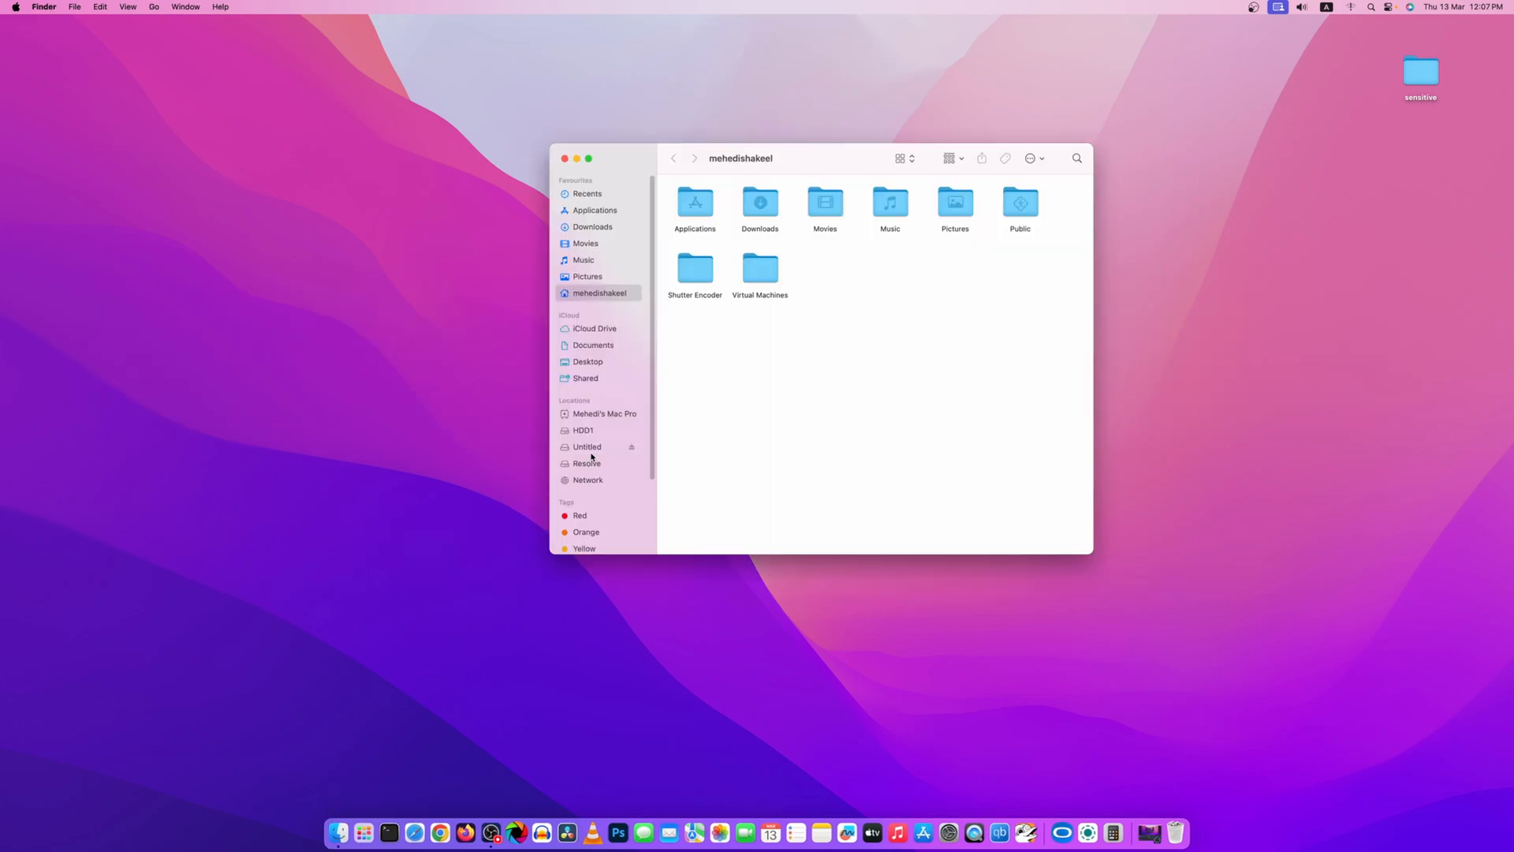
{"action": "mouse_move", "coordinate": [862, 405]}
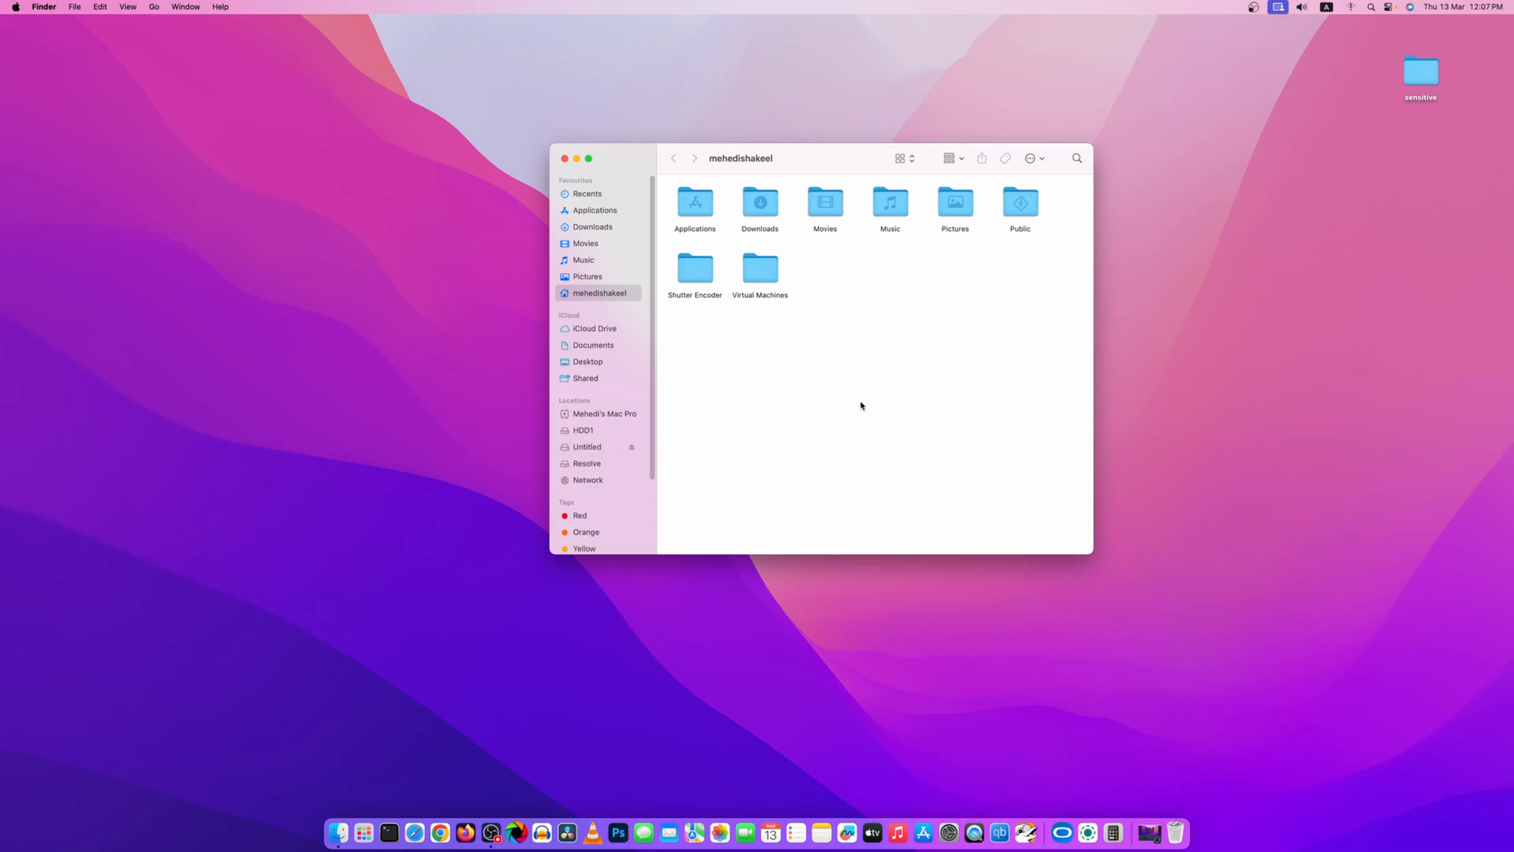
{"action": "key", "text": "cmd+shift+."}
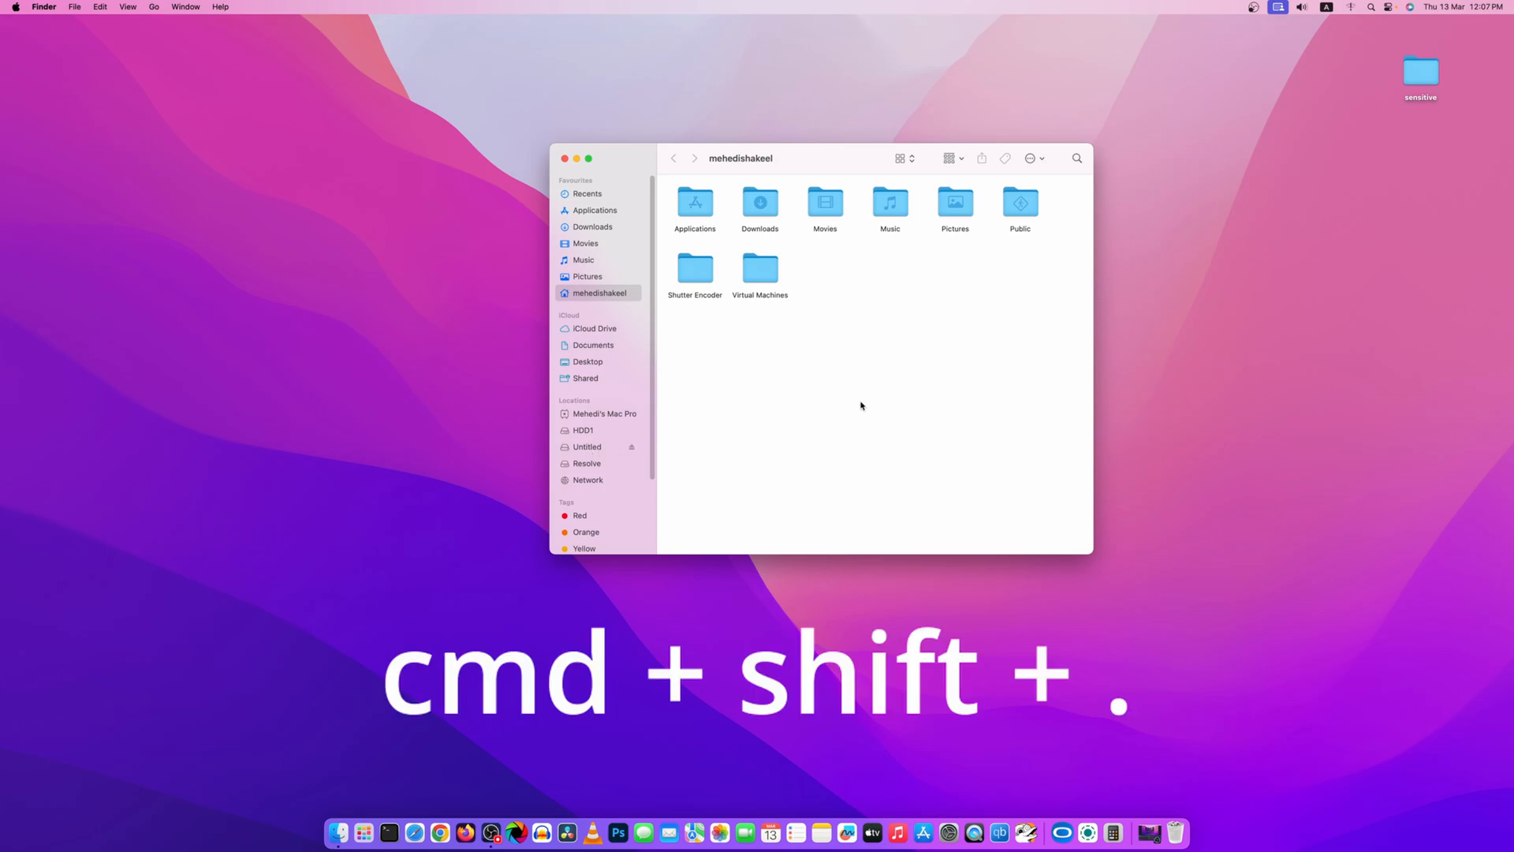
{"action": "key", "text": "cmd+shift+."}
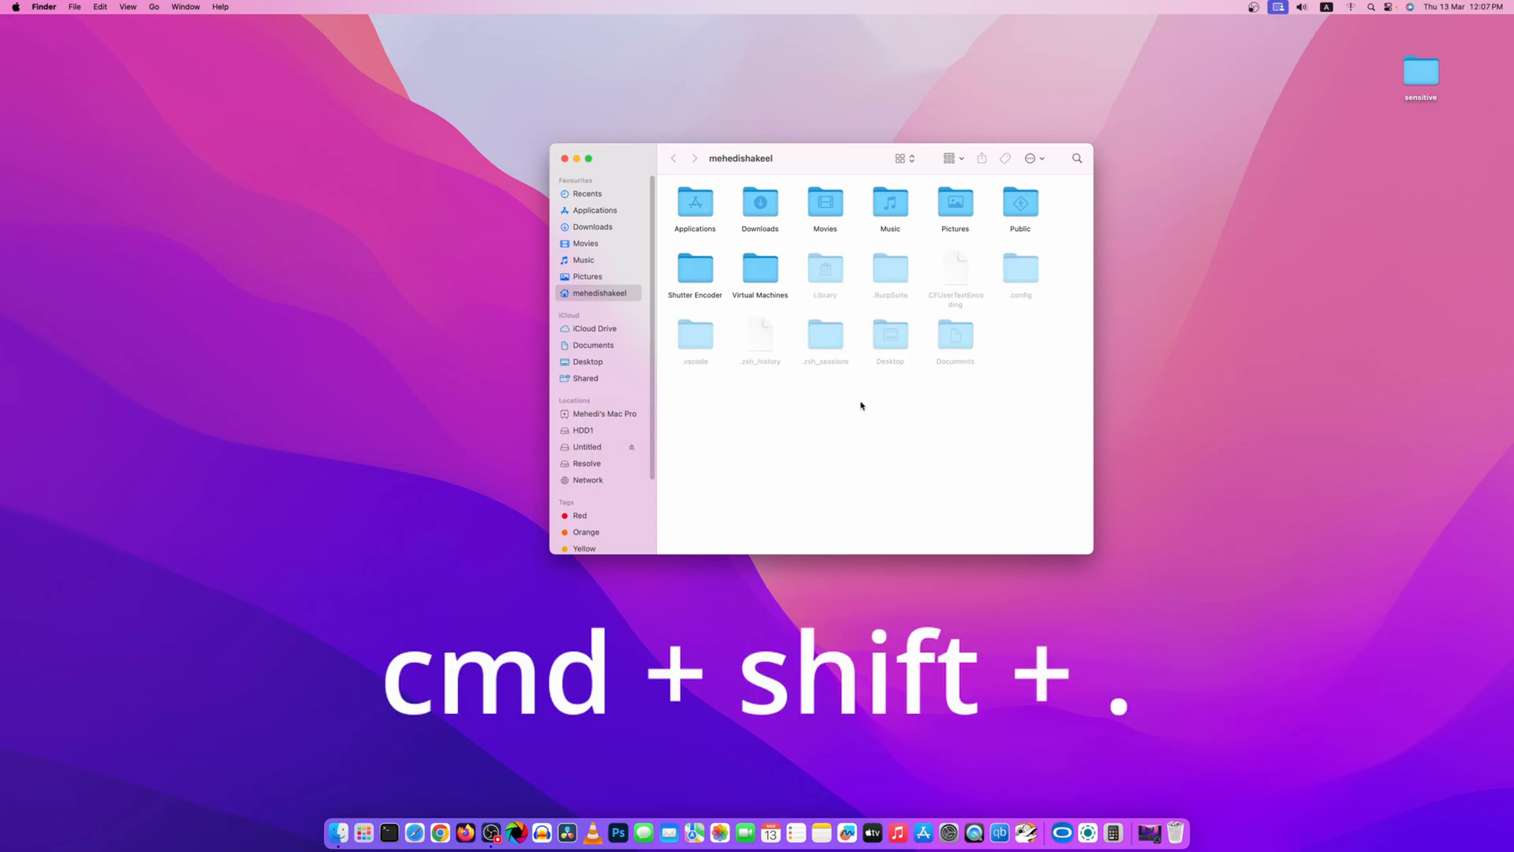
{"action": "key", "text": "cmd+shift+."}
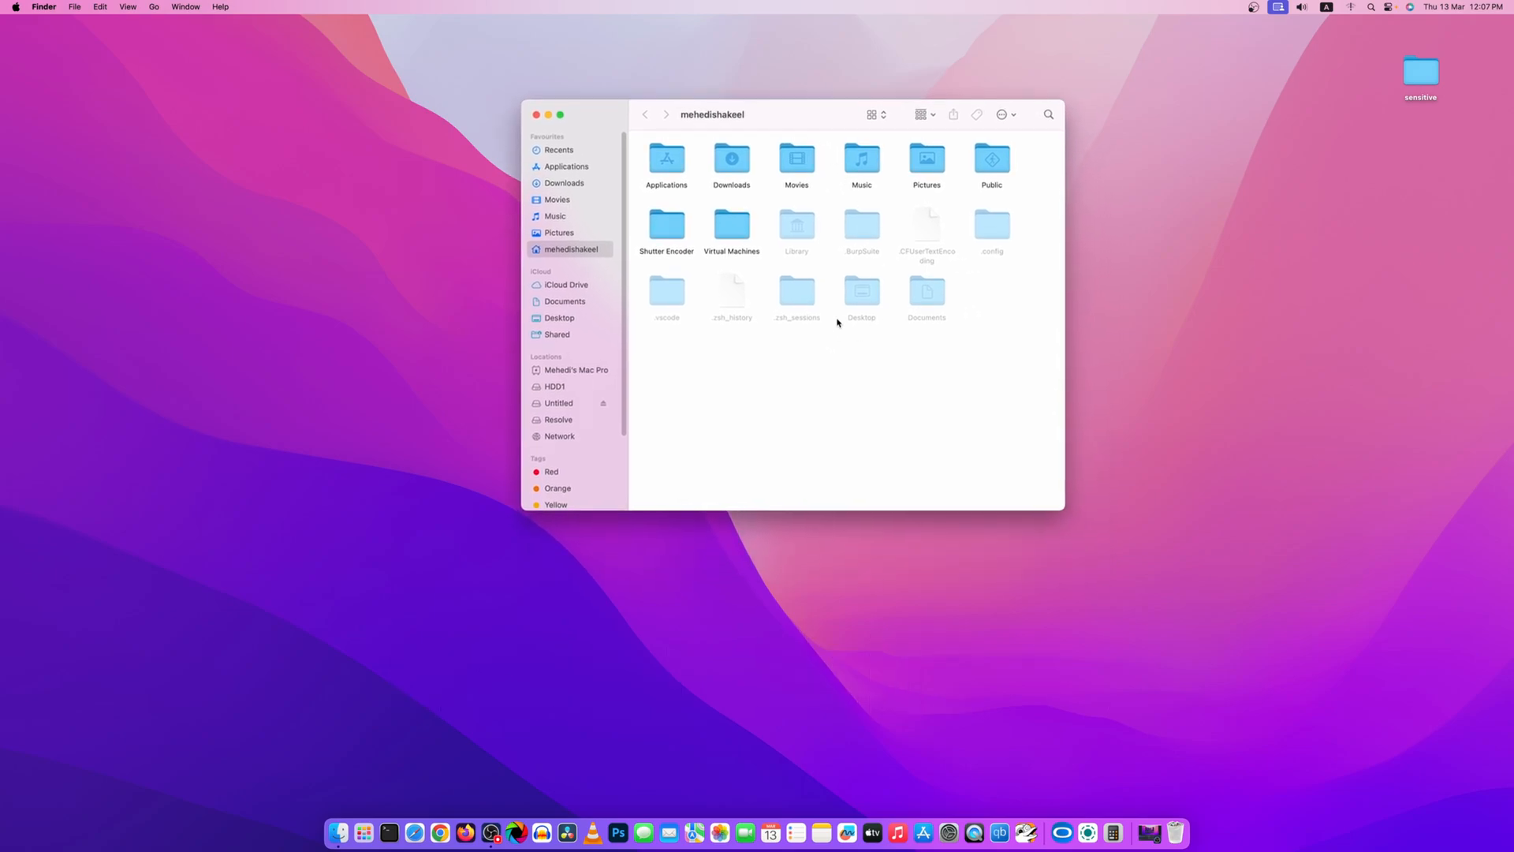
{"action": "mouse_move", "coordinate": [855, 374]}
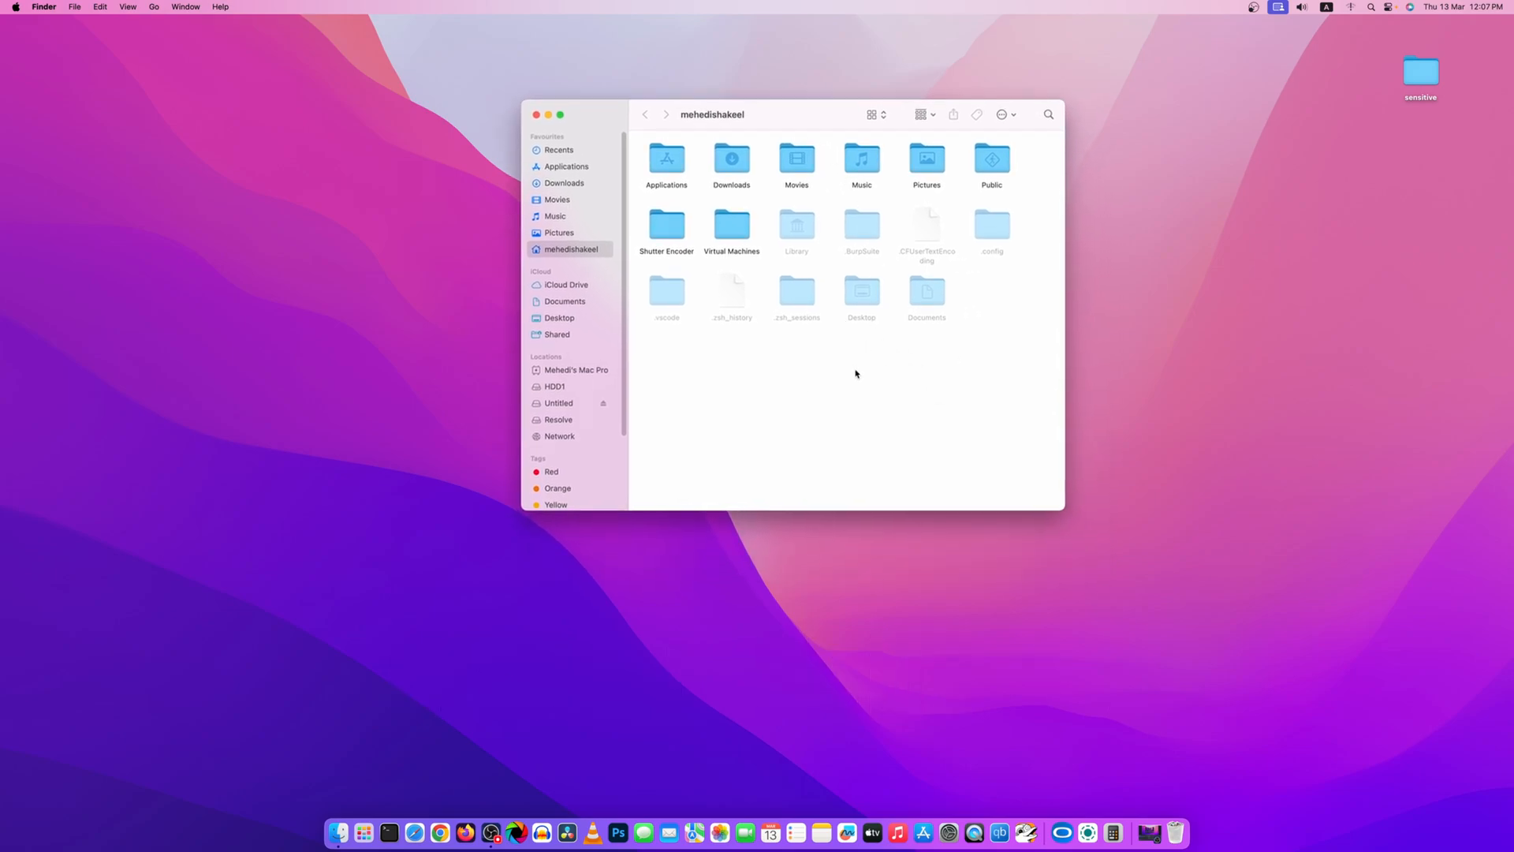
{"action": "mouse_move", "coordinate": [874, 375]}
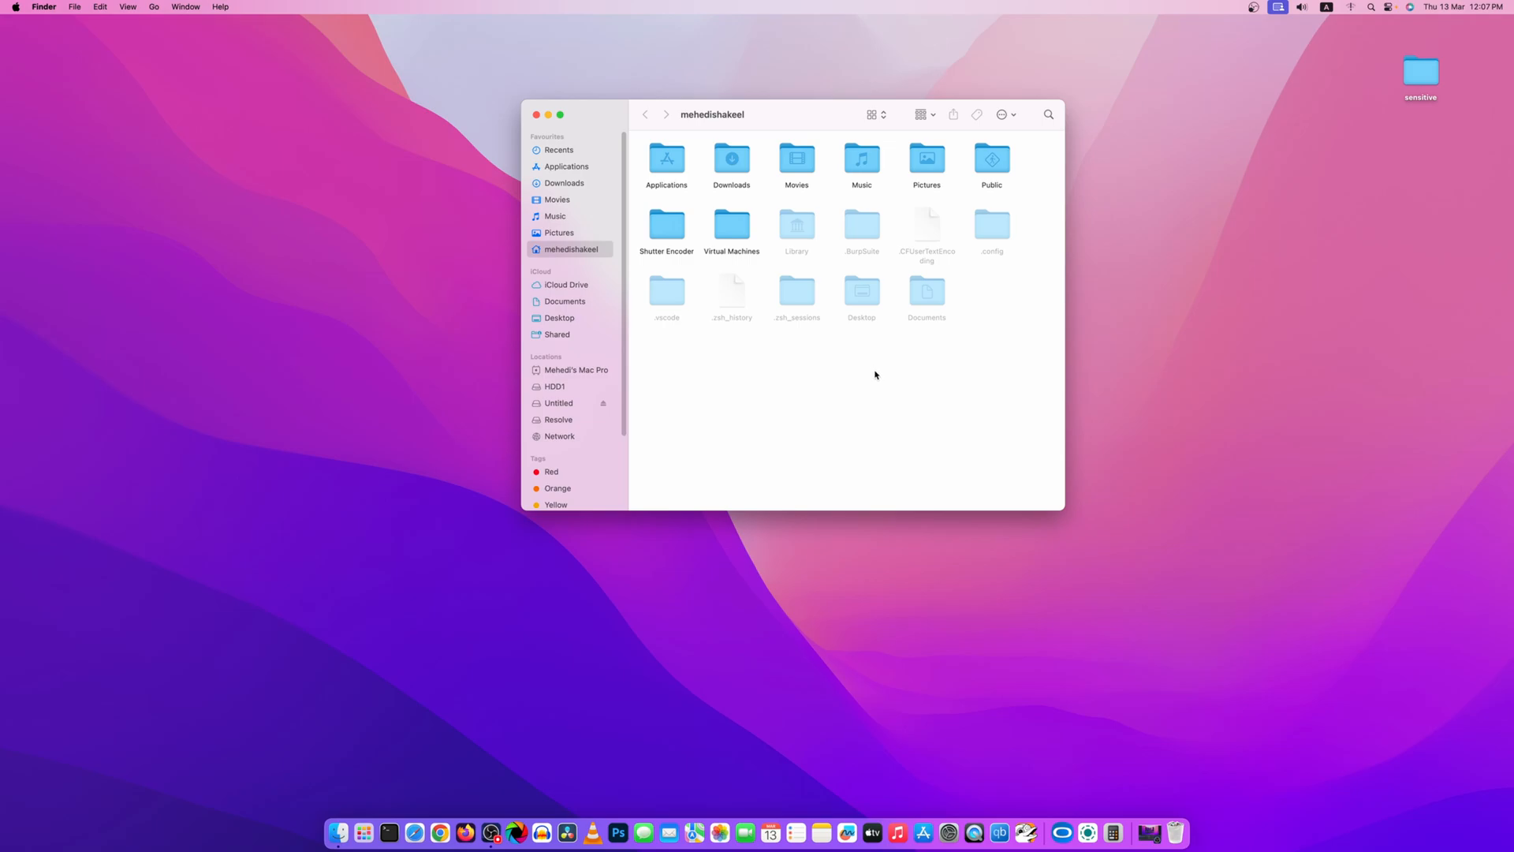
{"action": "key", "text": "cmd+shift+."}
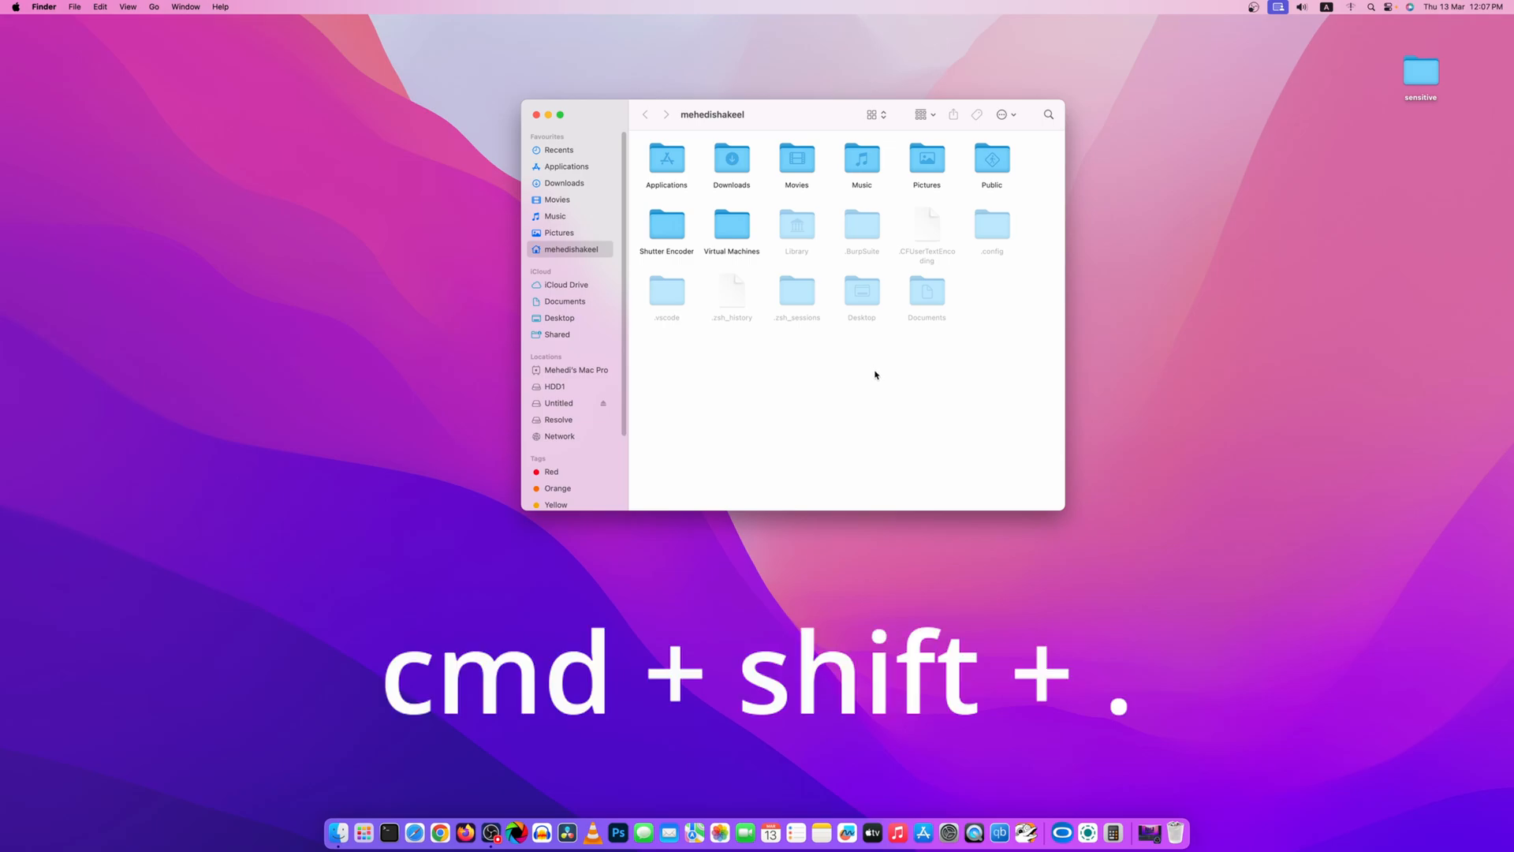
{"action": "key", "text": "cmd+shift+."}
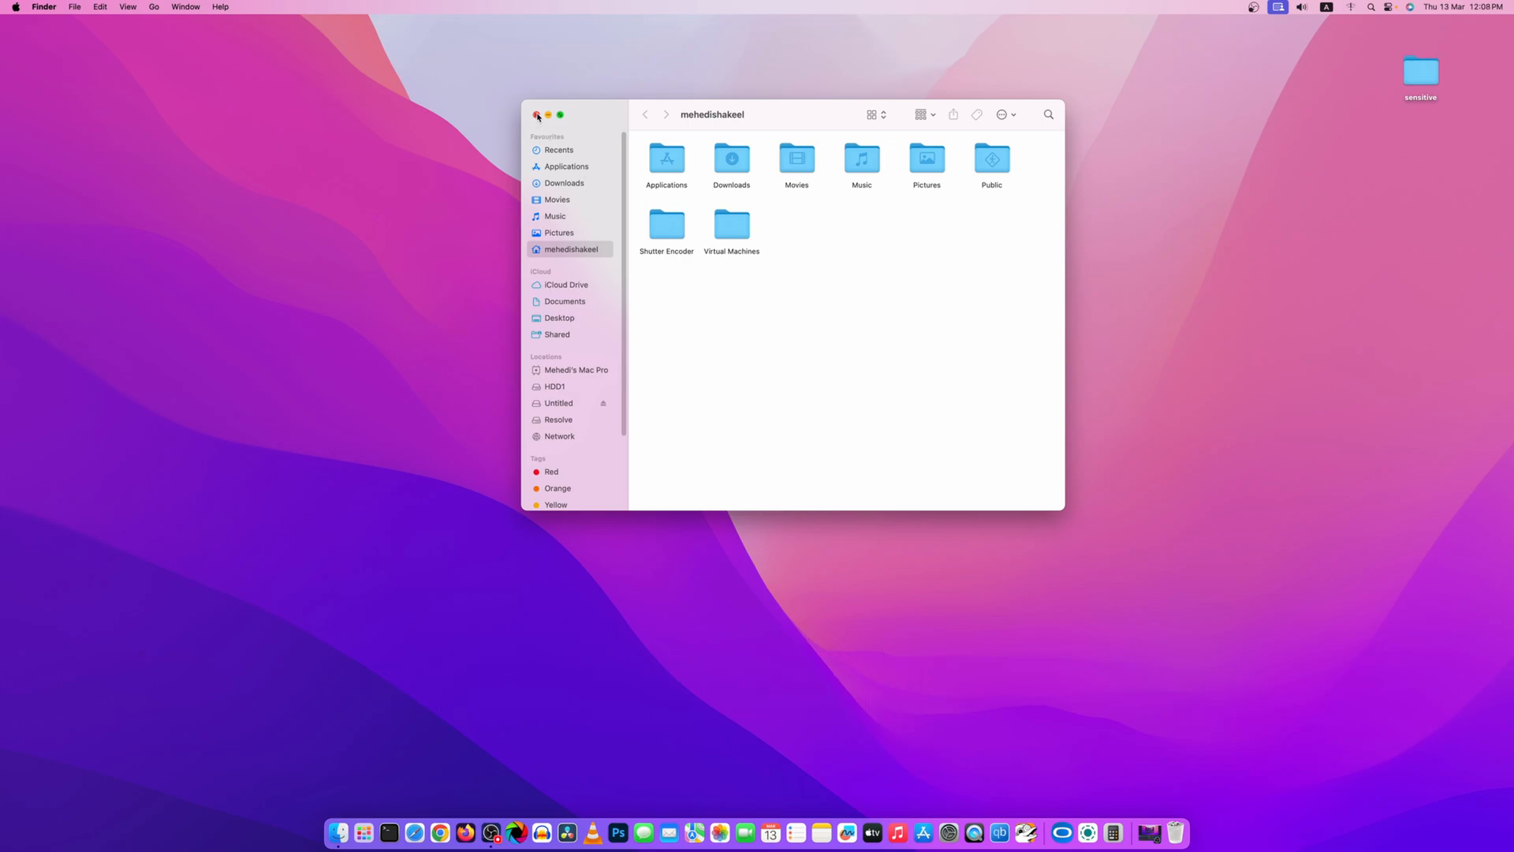
Close the Finder home folder window, leaving the 'sensitive' folder on the desktop.
{"action": "left_click", "coordinate": [536, 115]}
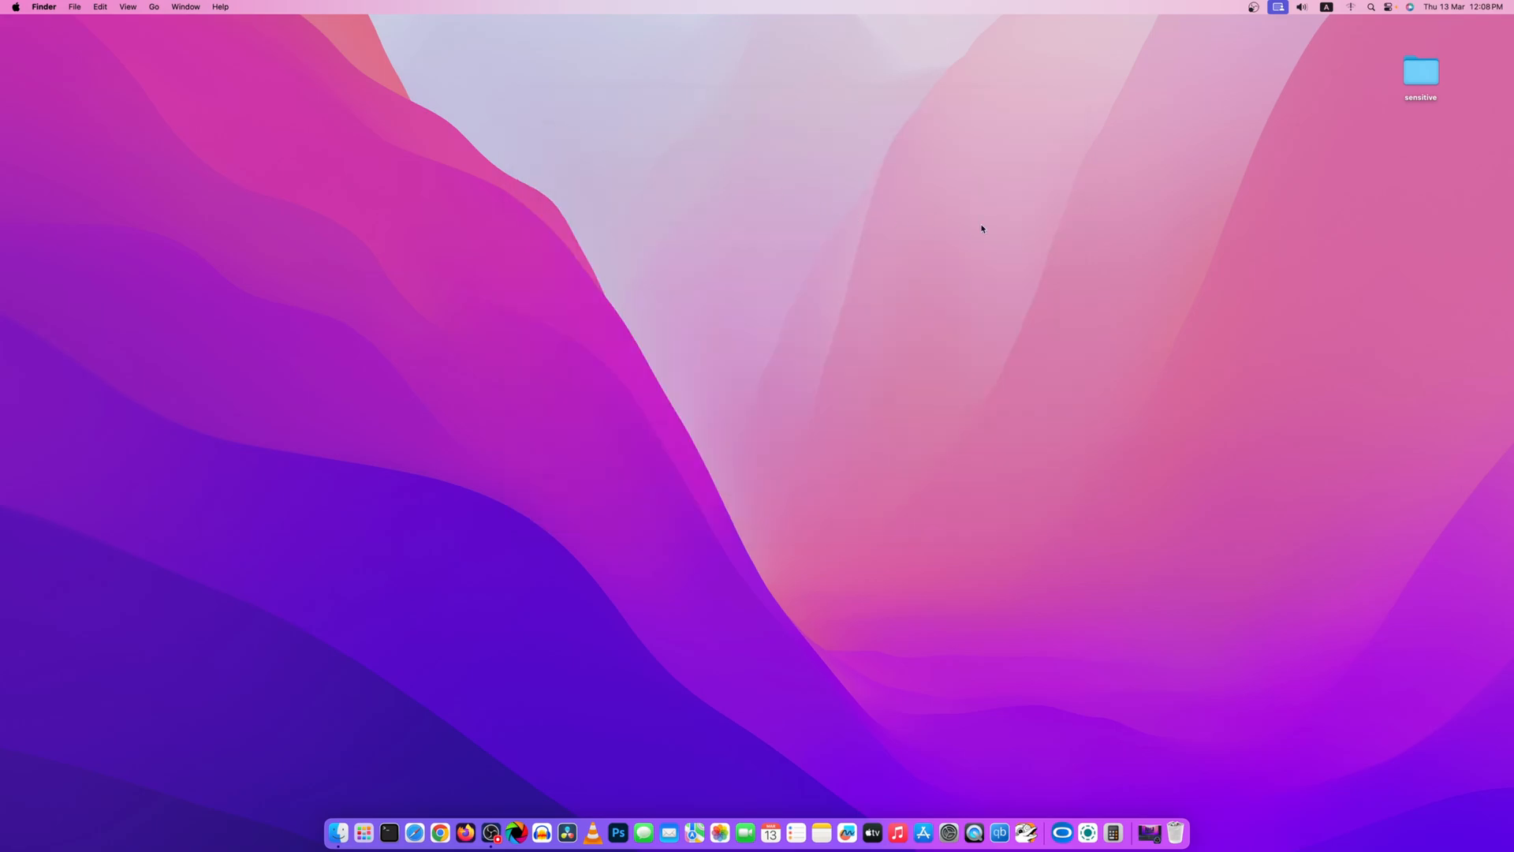
{"action": "mouse_move", "coordinate": [1193, 229]}
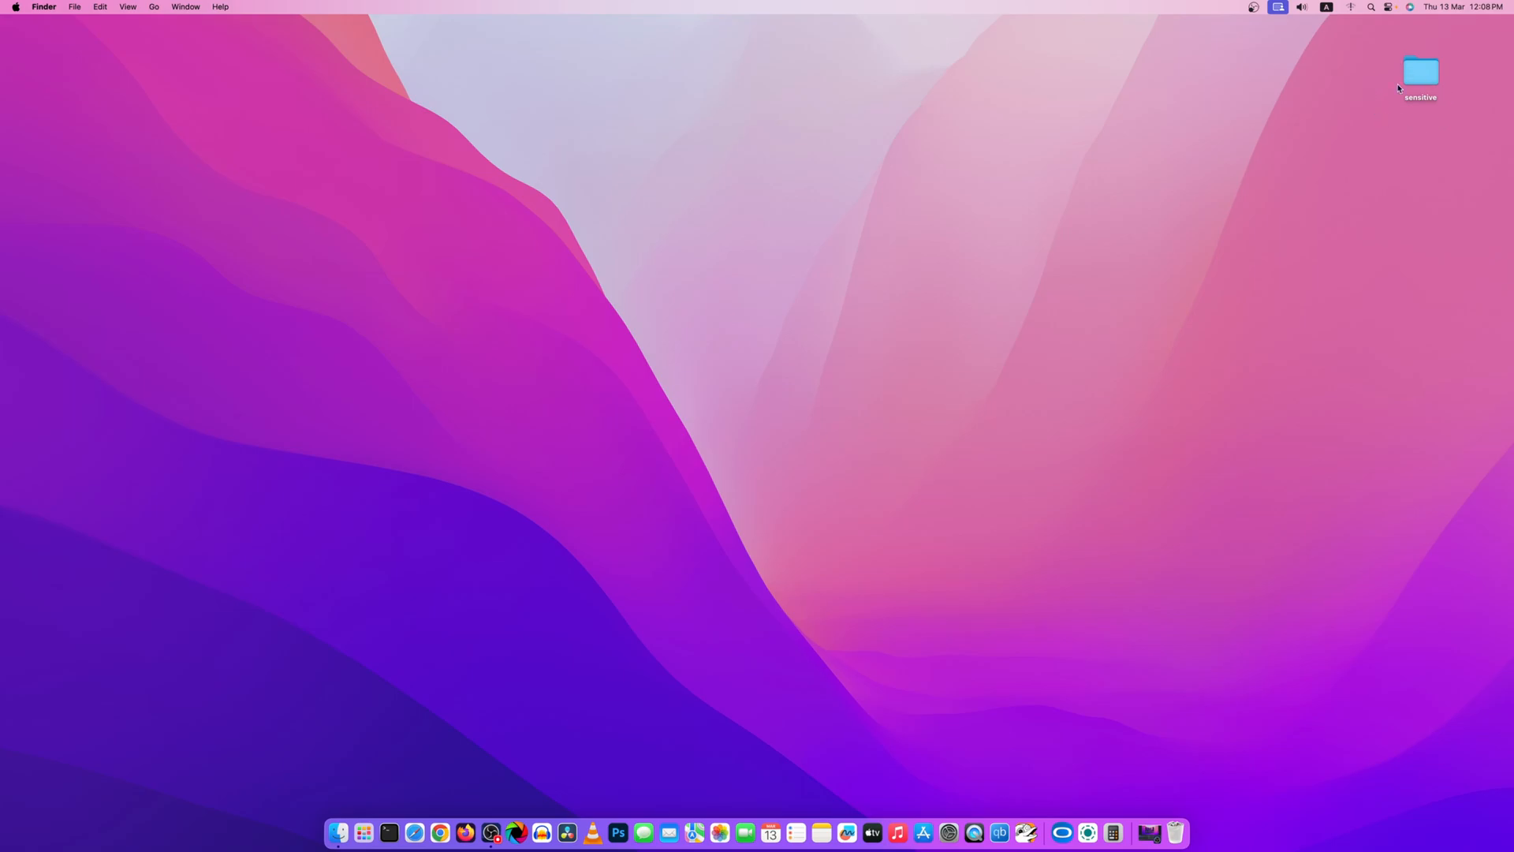
{"action": "mouse_move", "coordinate": [1440, 134]}
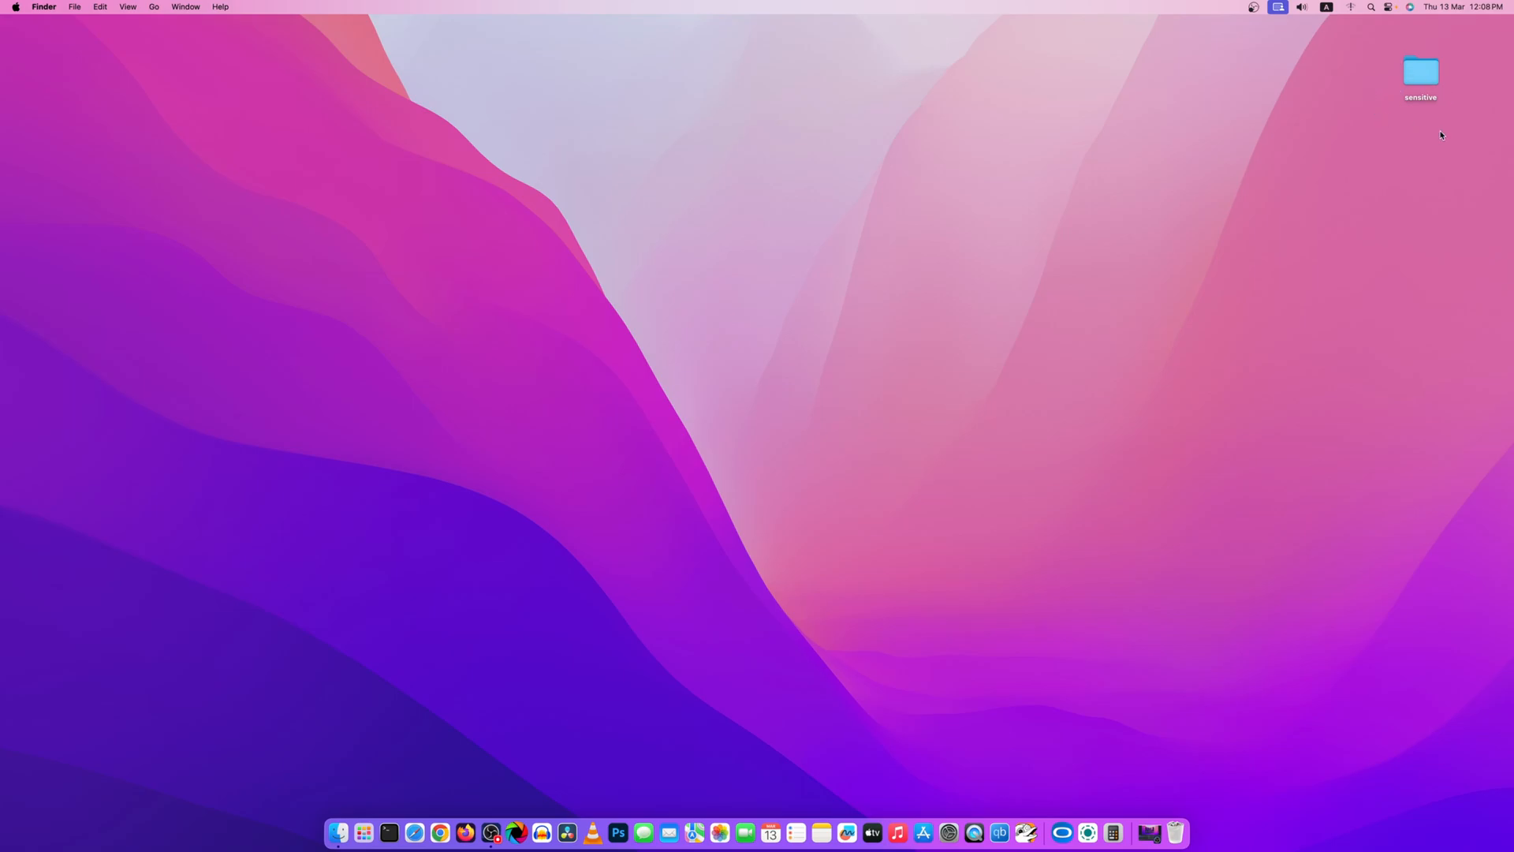
{"action": "mouse_move", "coordinate": [1435, 85]}
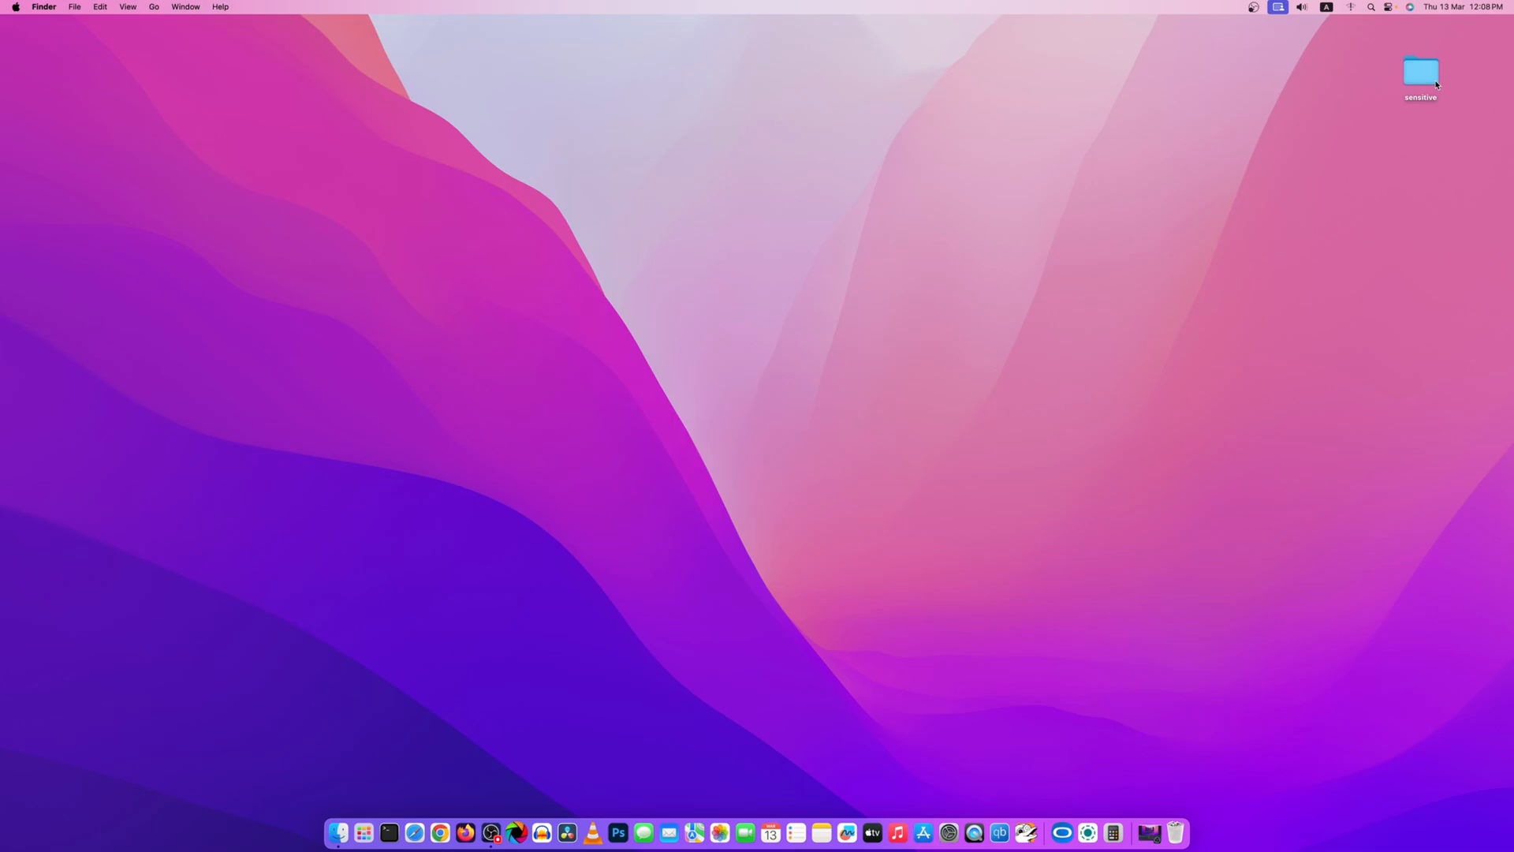
{"action": "mouse_move", "coordinate": [415, 832]}
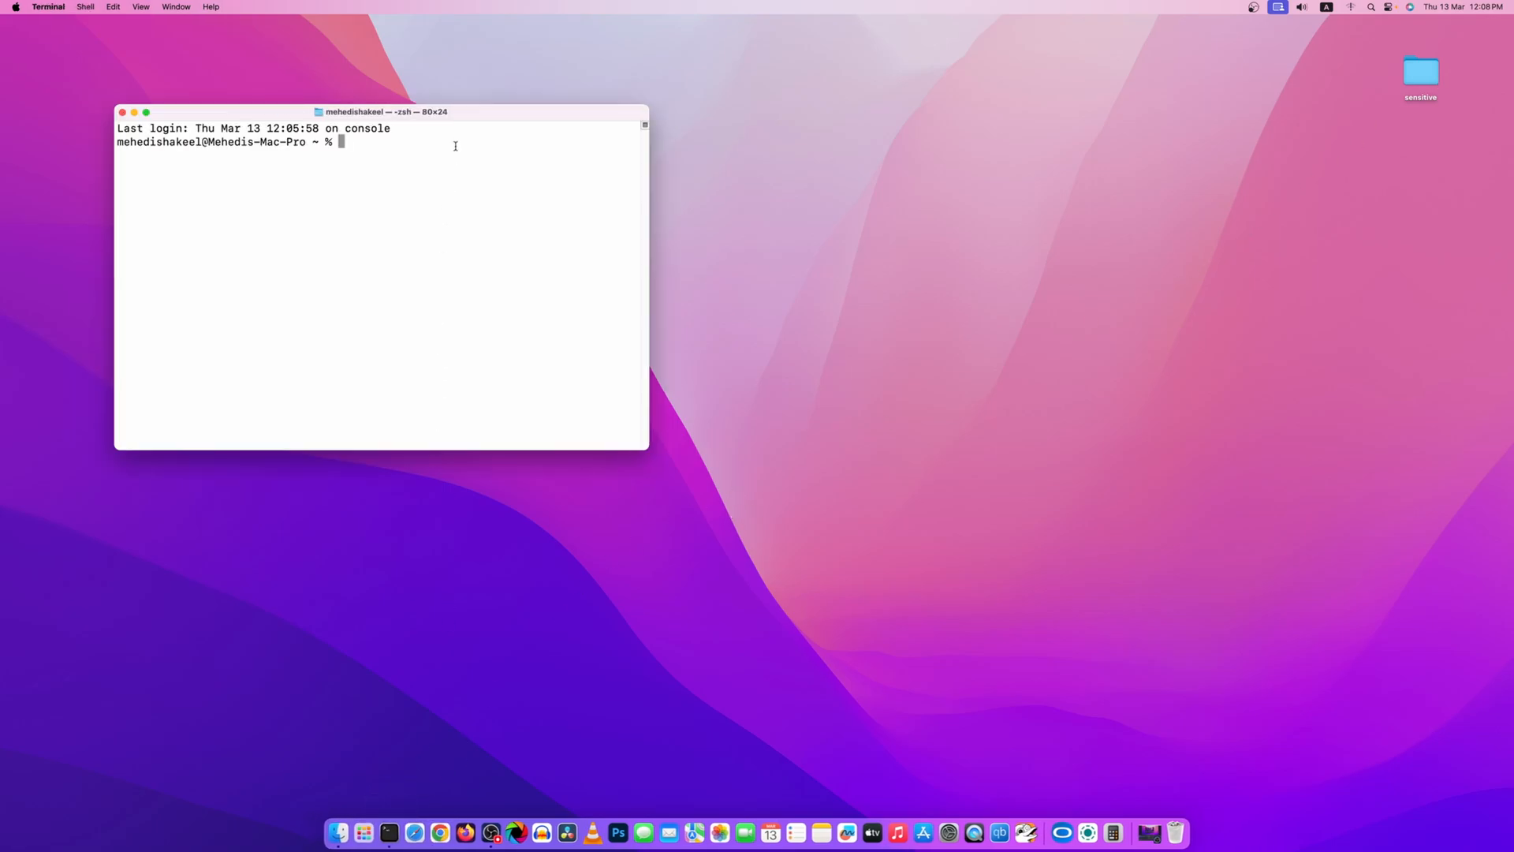
Change into the Desktop directory and list its contents with ls, showing the sensitive folder.
{"action": "left_click_drag", "start_coordinate": [386, 110], "coordinate": [765, 166]}
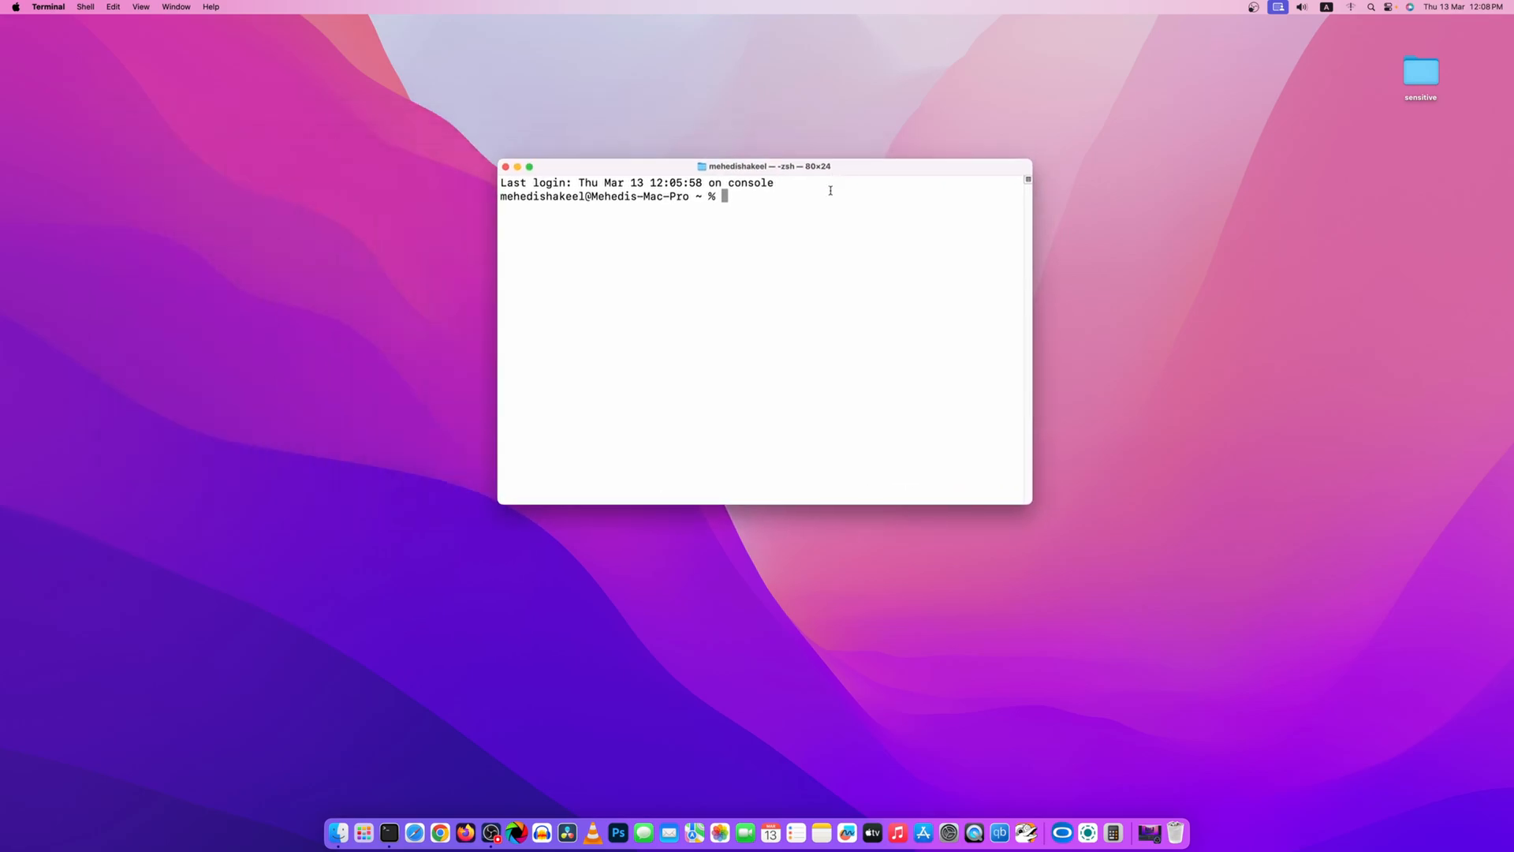
{"action": "type", "text": "cd"}
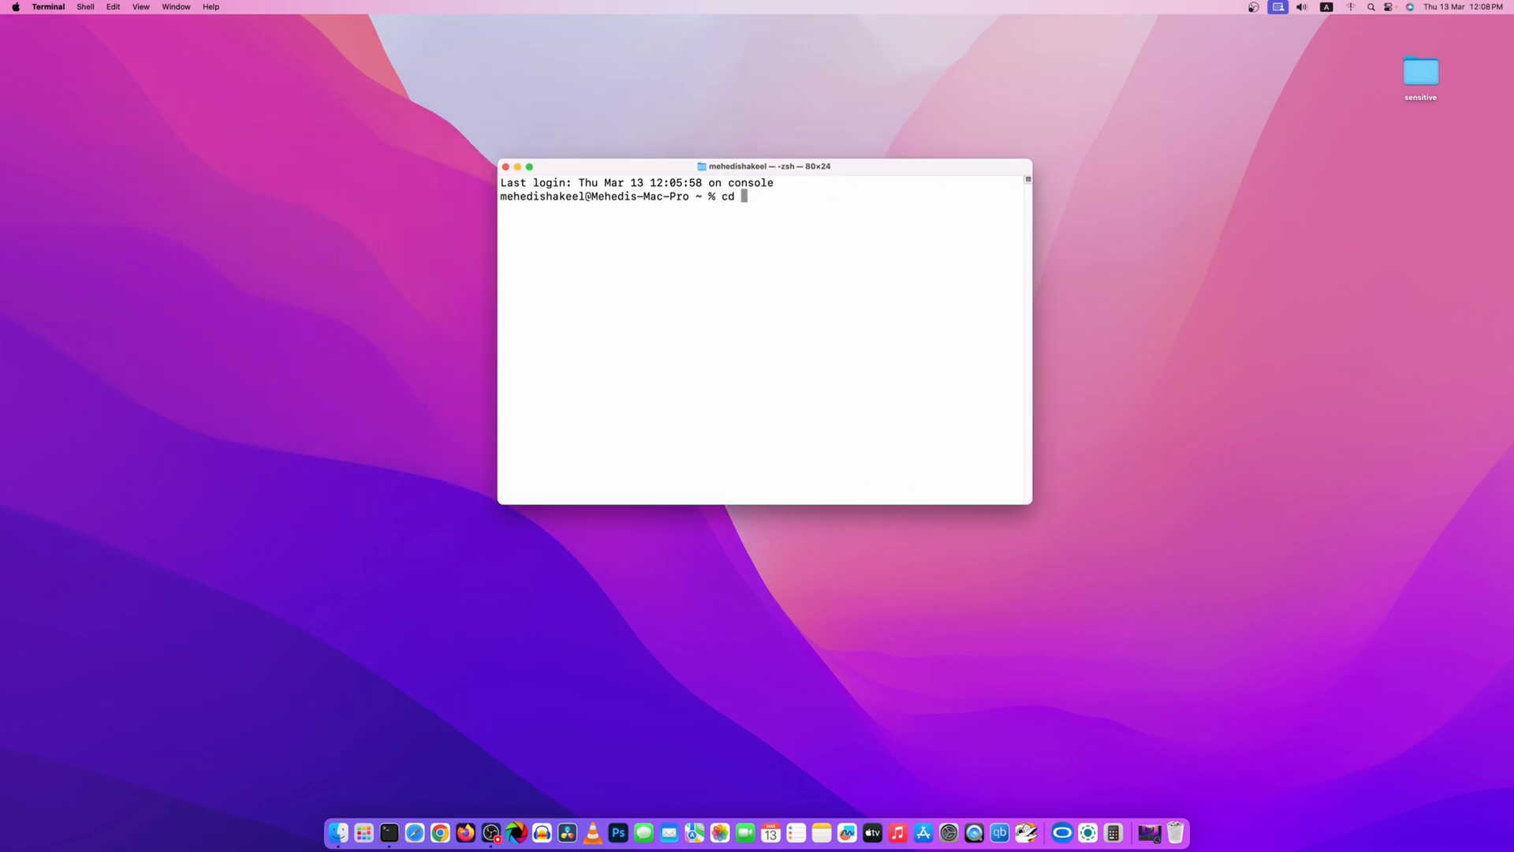
{"action": "type", "text": "Desktop"}
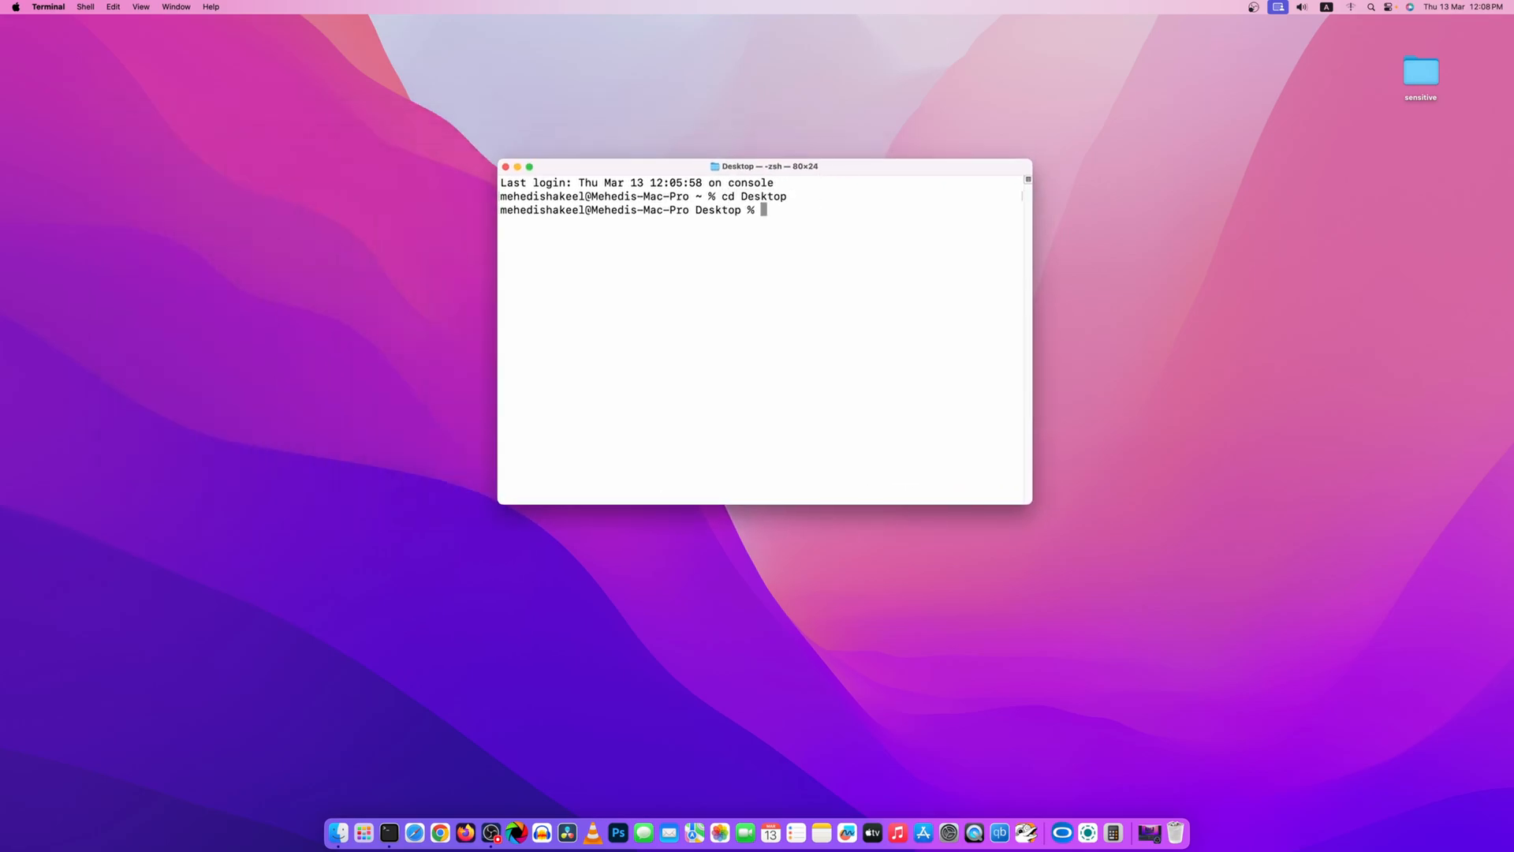
{"action": "type", "text": "ls"}
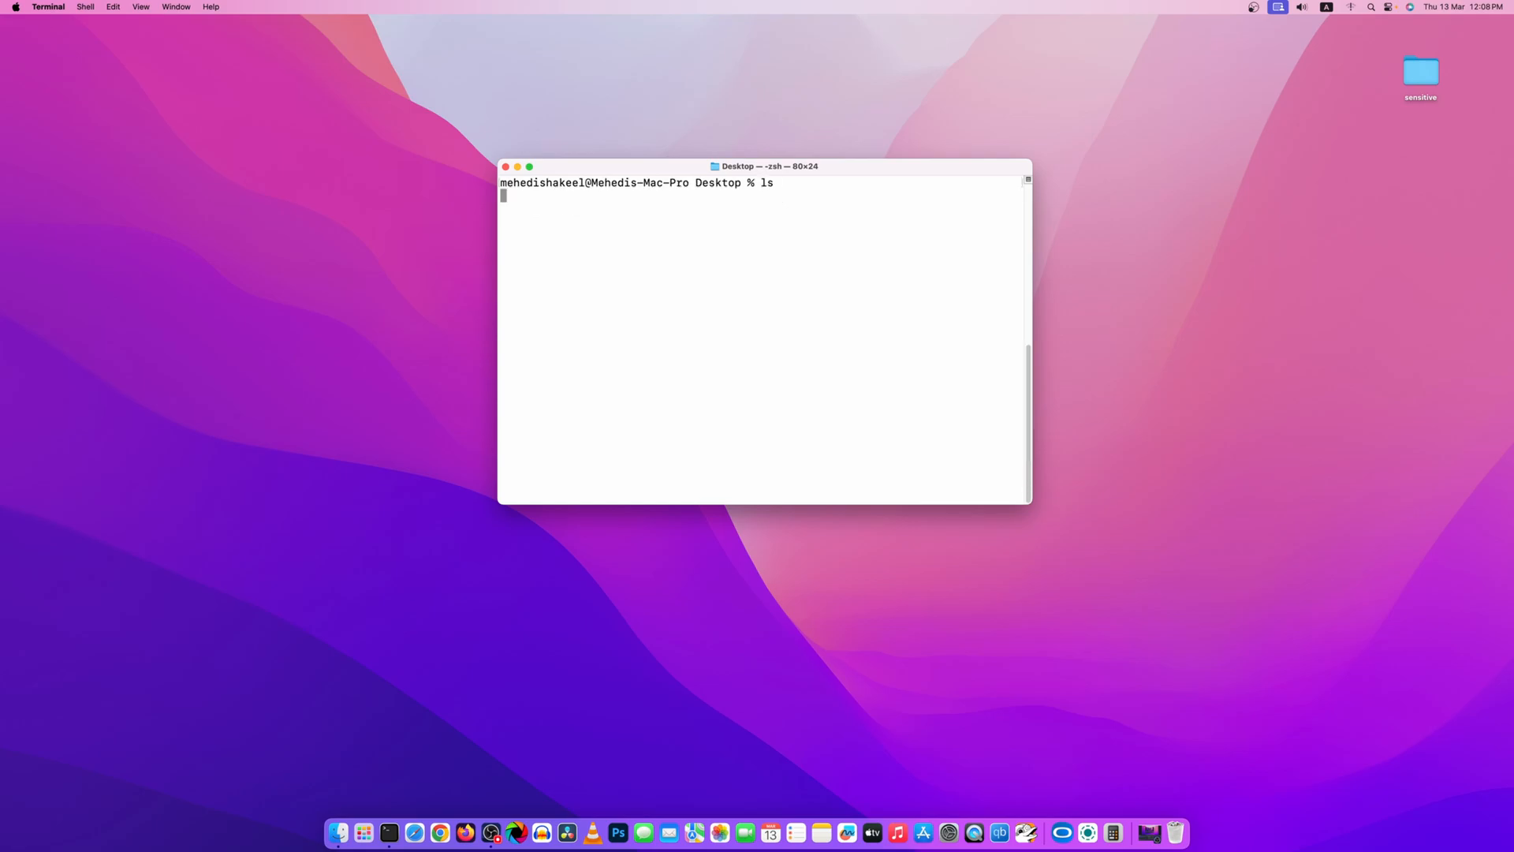
{"action": "key", "text": "Return"}
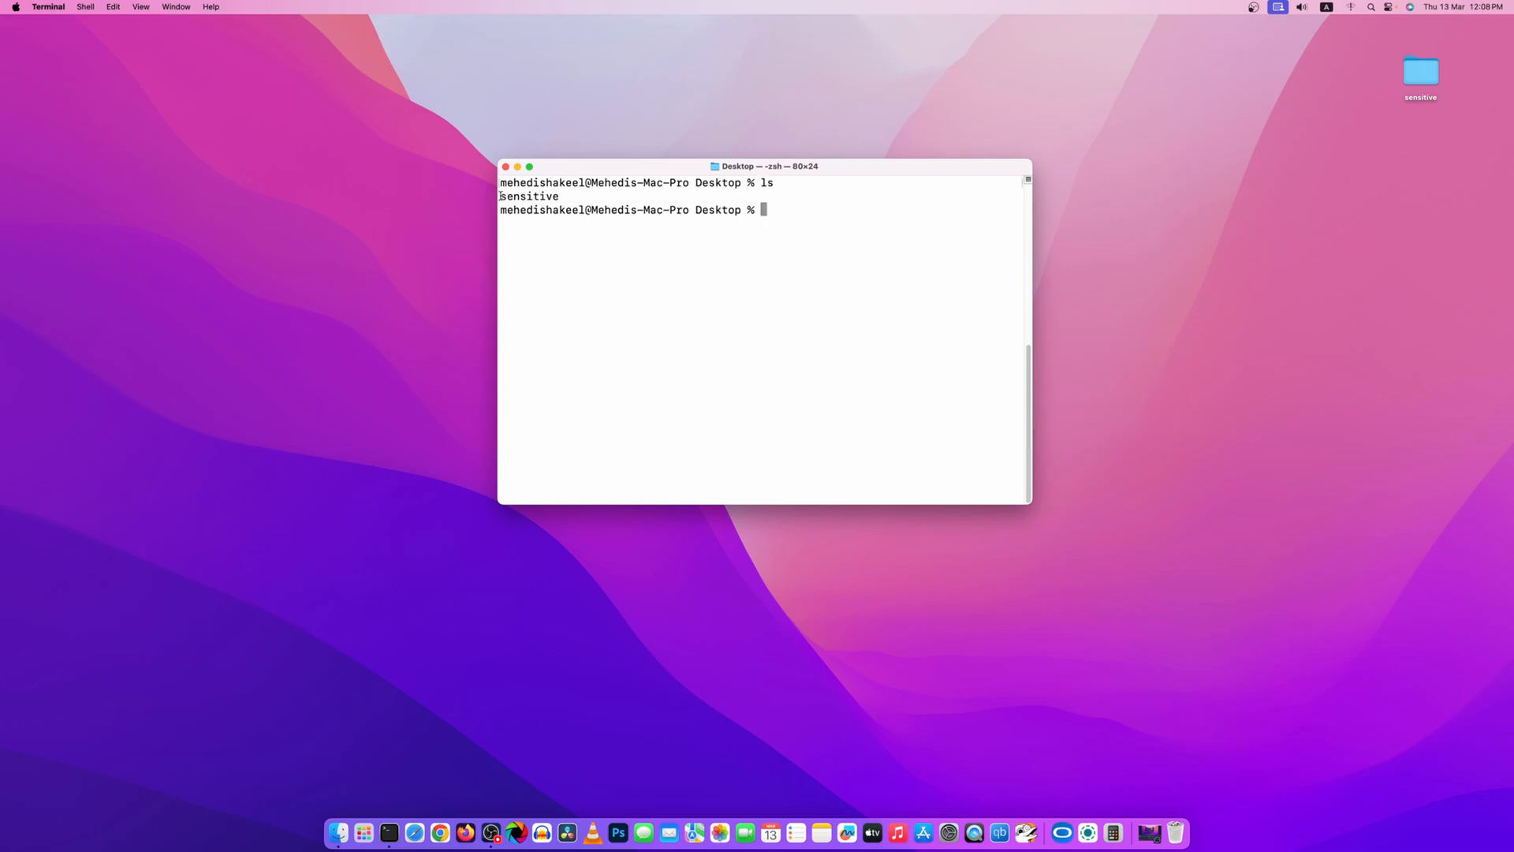
{"action": "mouse_move", "coordinate": [896, 270]}
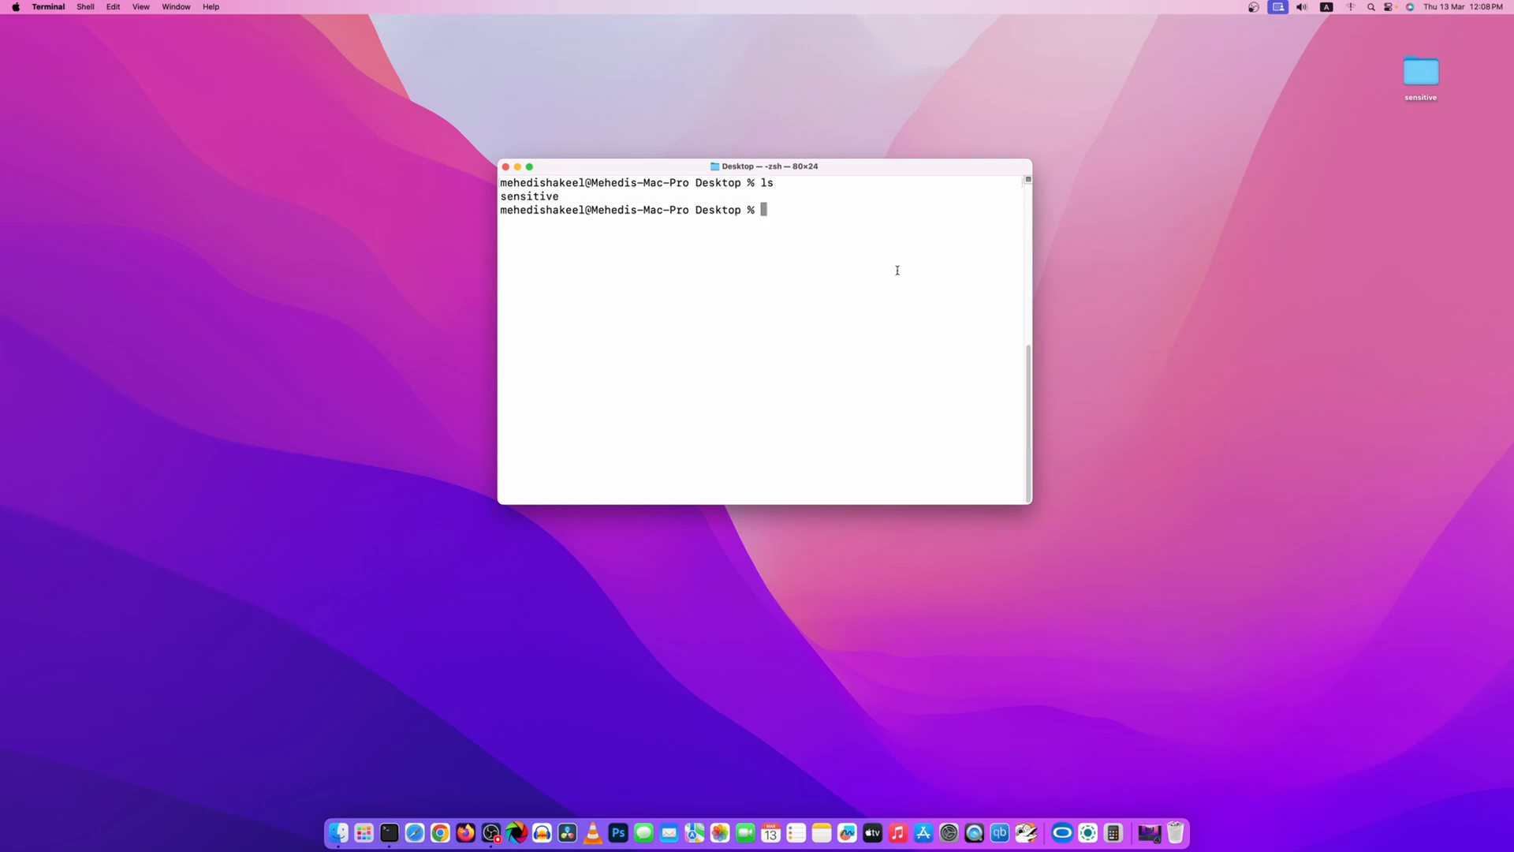
Run chflags hidden on the sensitive folder, dragging it in from the desktop to insert its path.
{"action": "type", "text": "chf"}
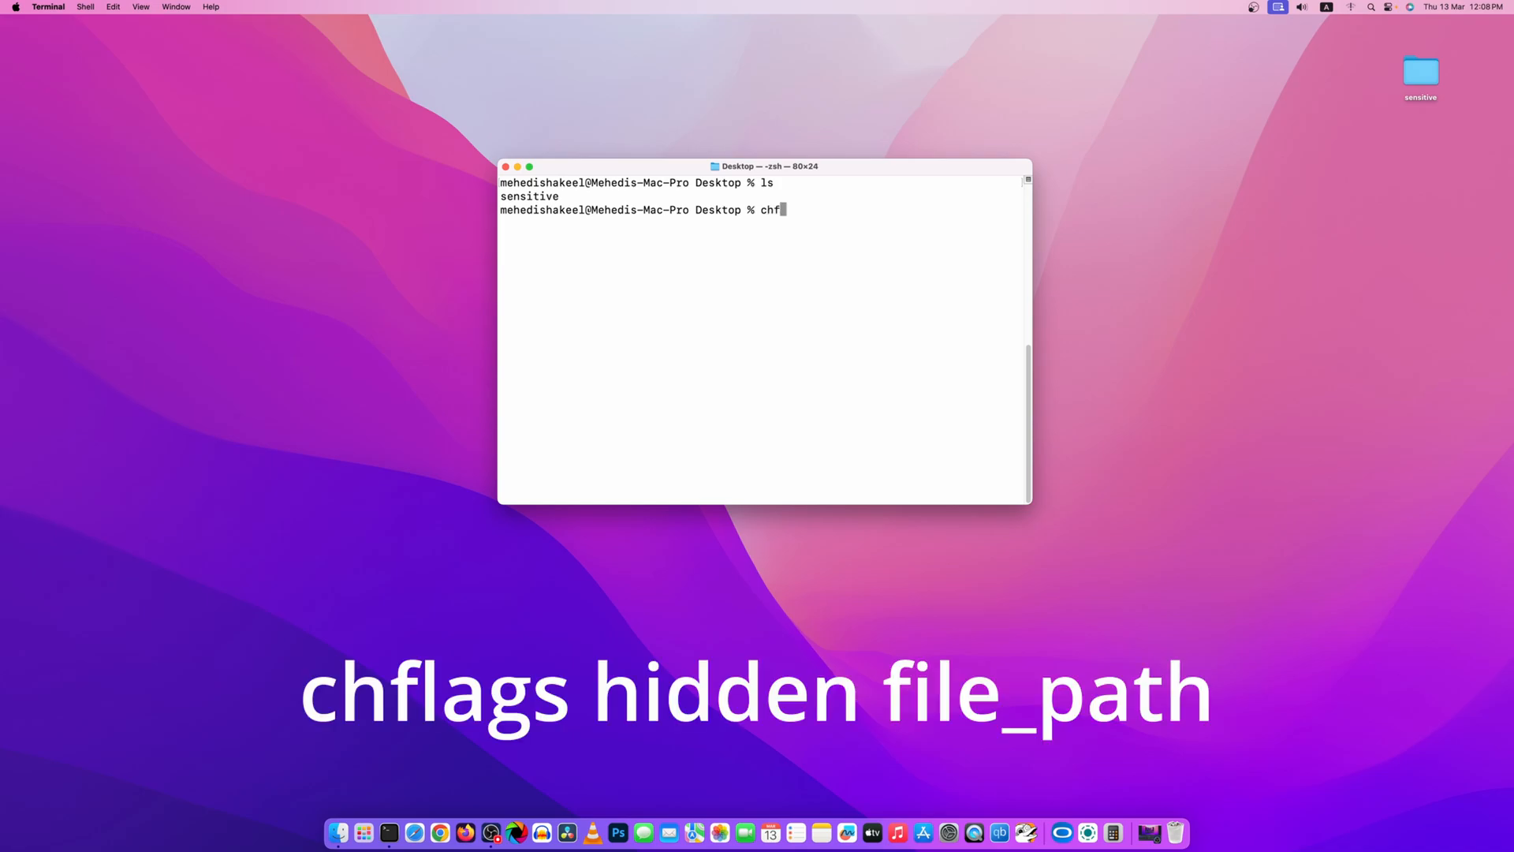
{"action": "type", "text": "lags"}
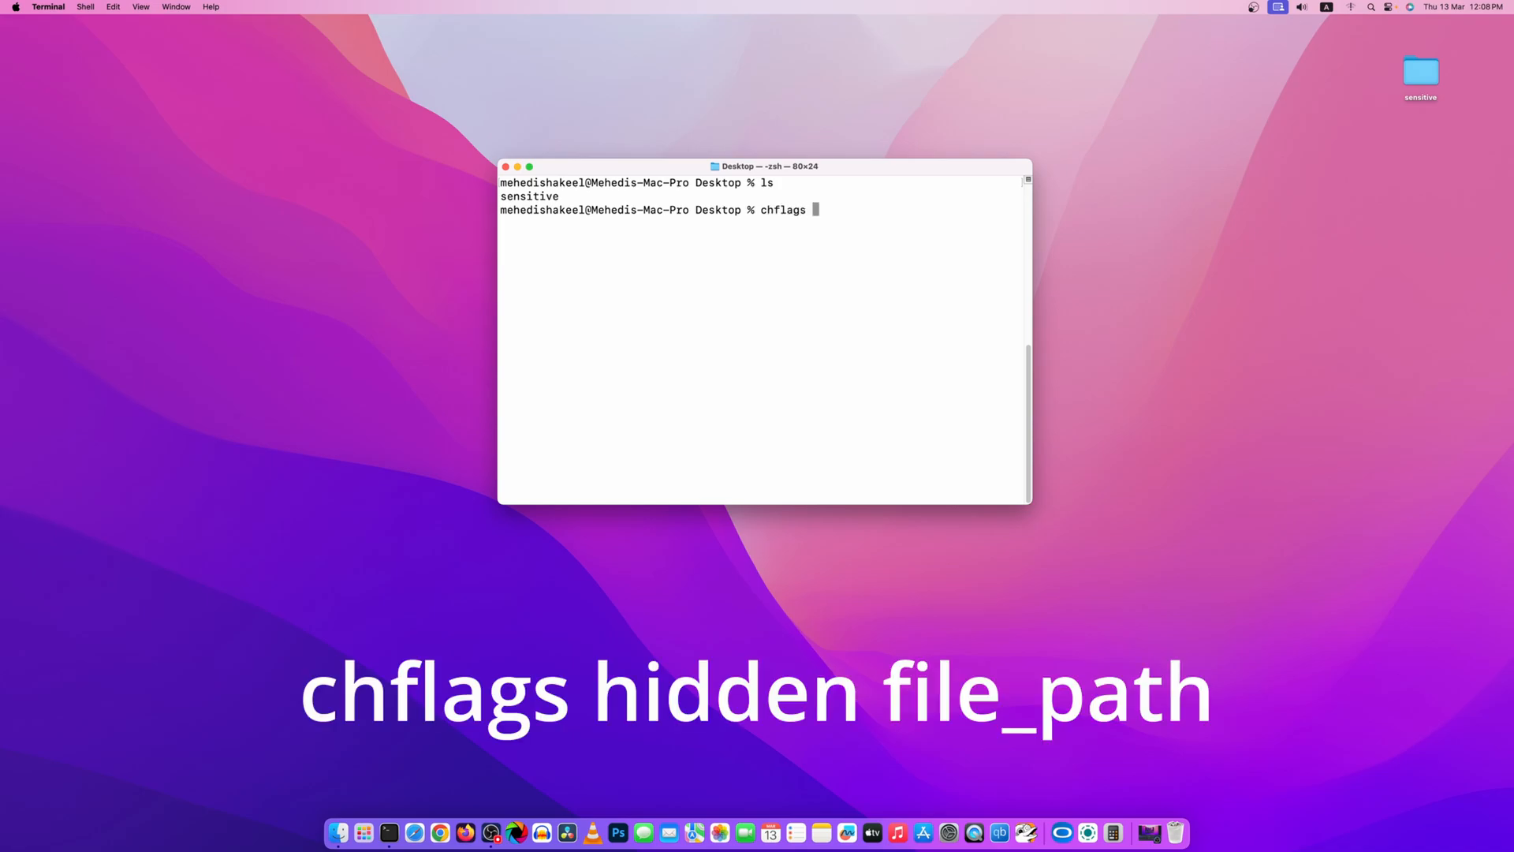
{"action": "type", "text": "hidden"}
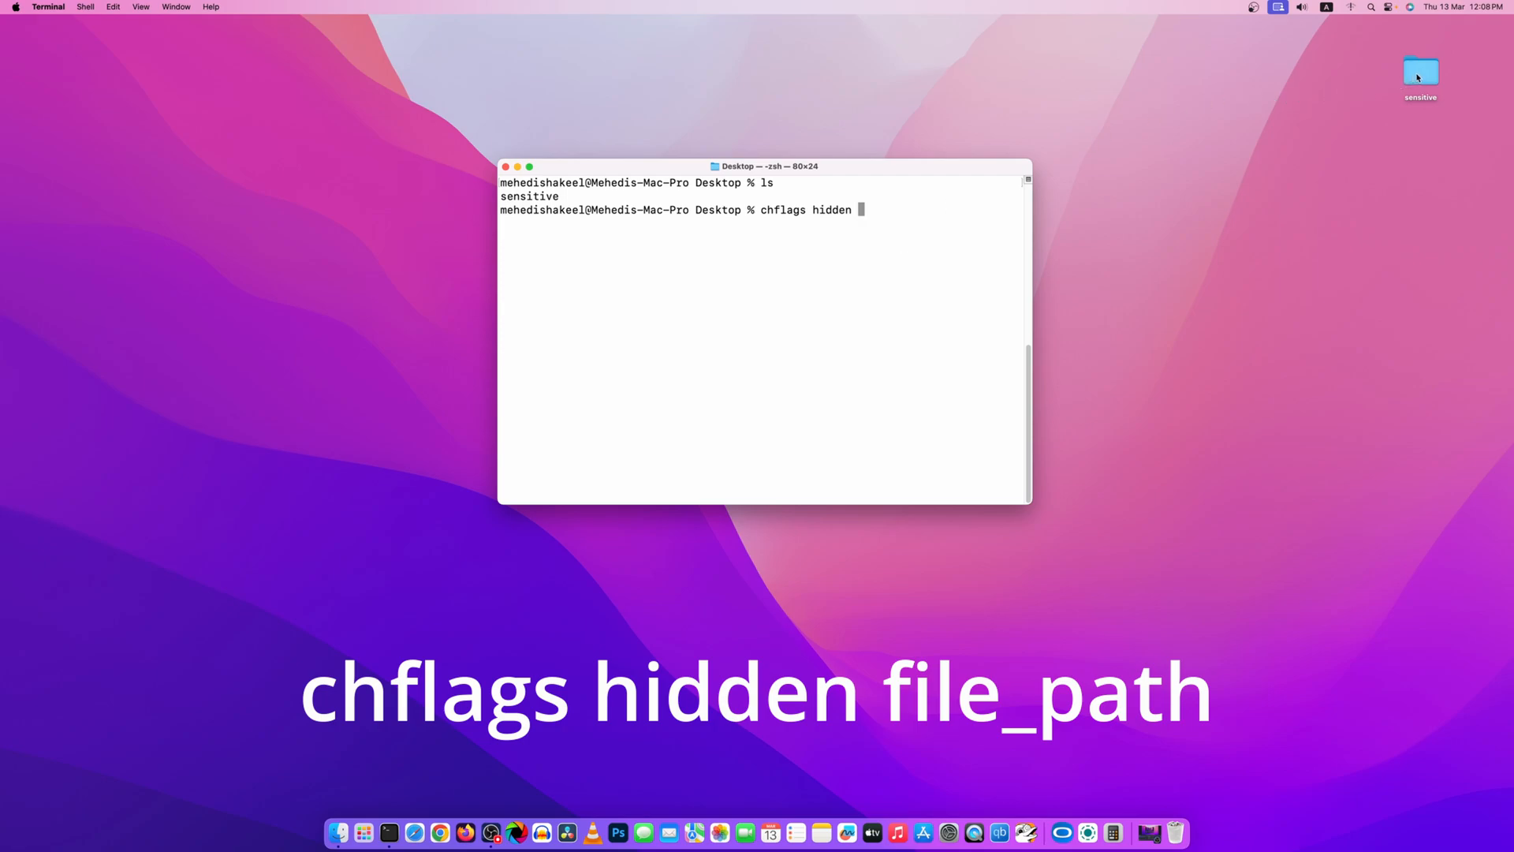
{"action": "left_click_drag", "start_coordinate": [1421, 76], "coordinate": [914, 318]}
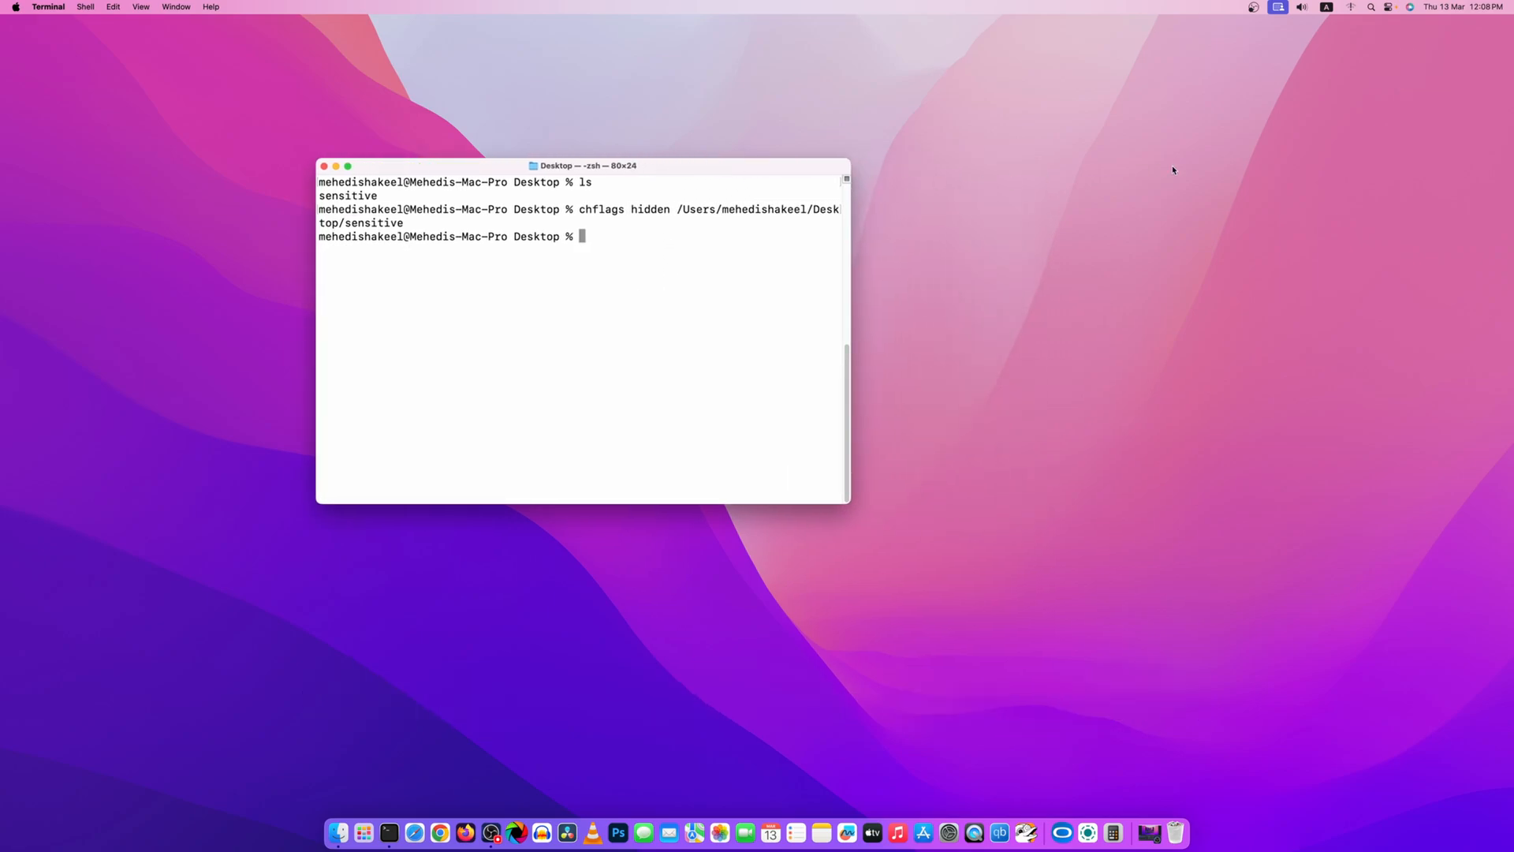
{"action": "mouse_move", "coordinate": [1341, 185]}
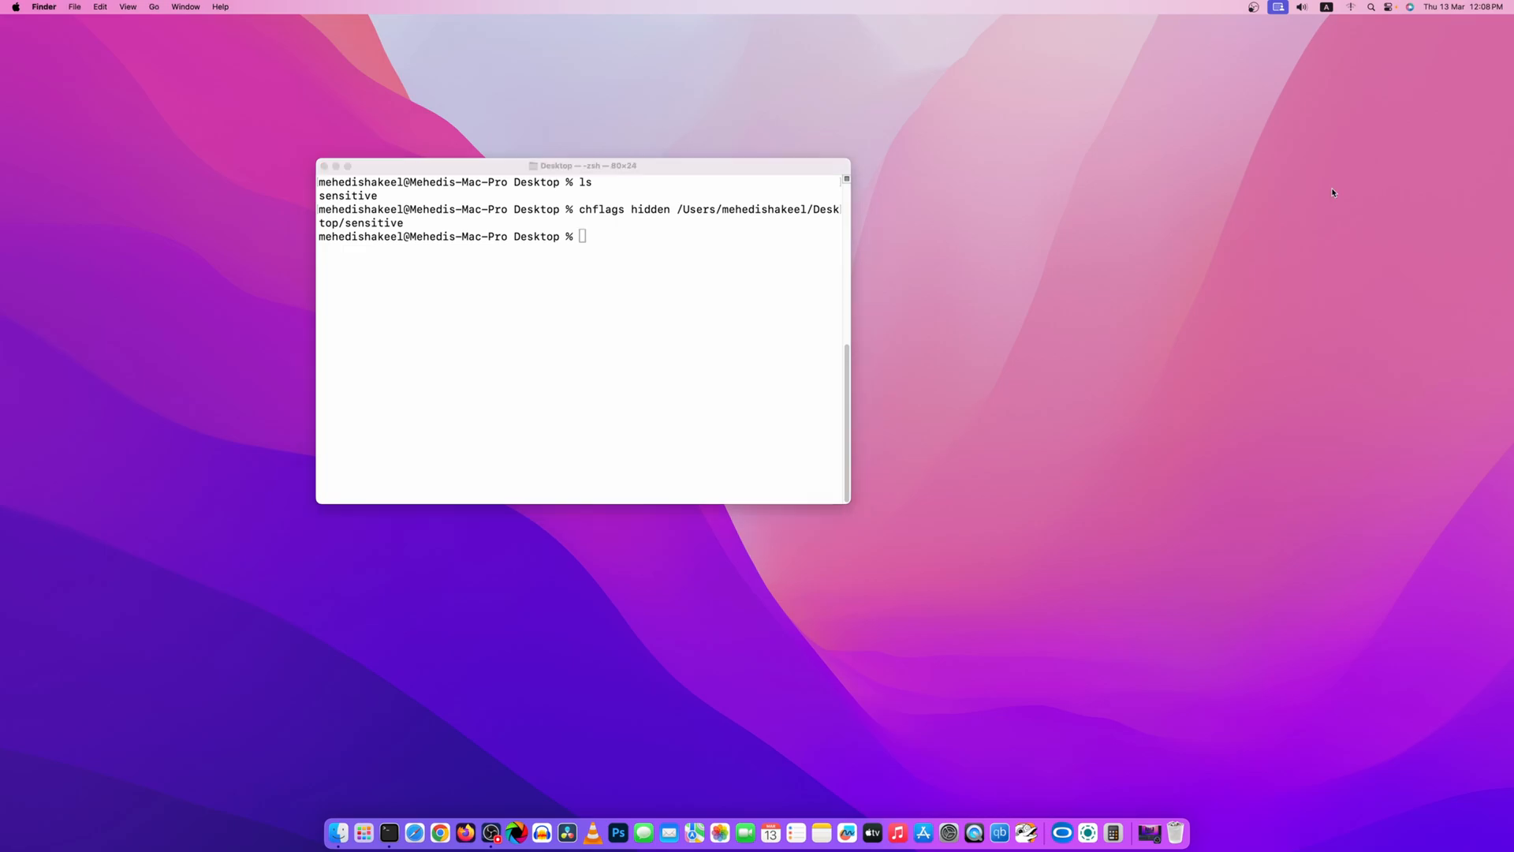
{"action": "mouse_move", "coordinate": [1270, 268]}
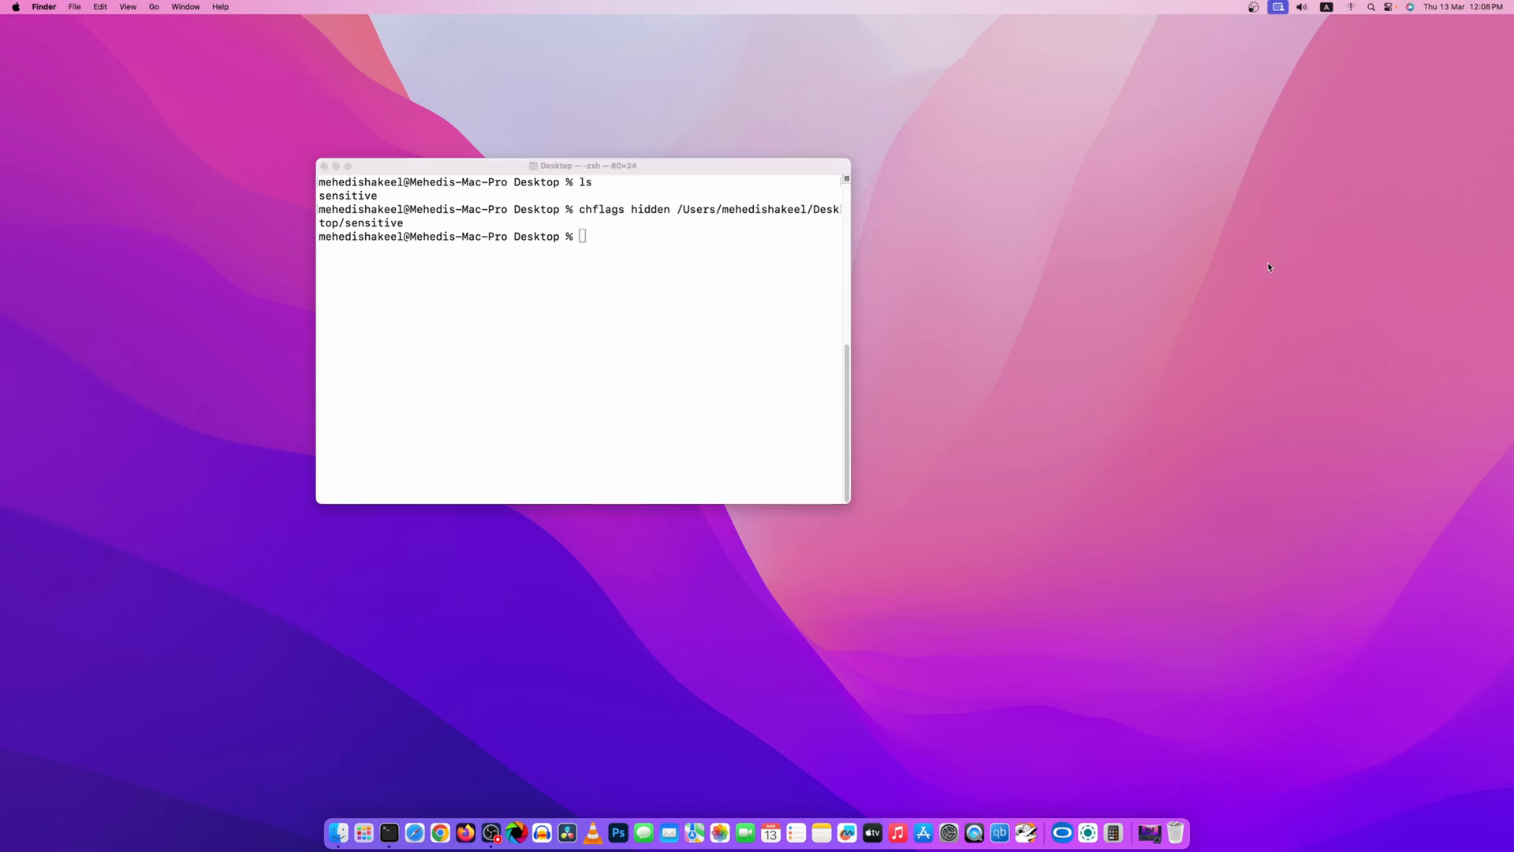
{"action": "key", "text": "cmd+shift+."}
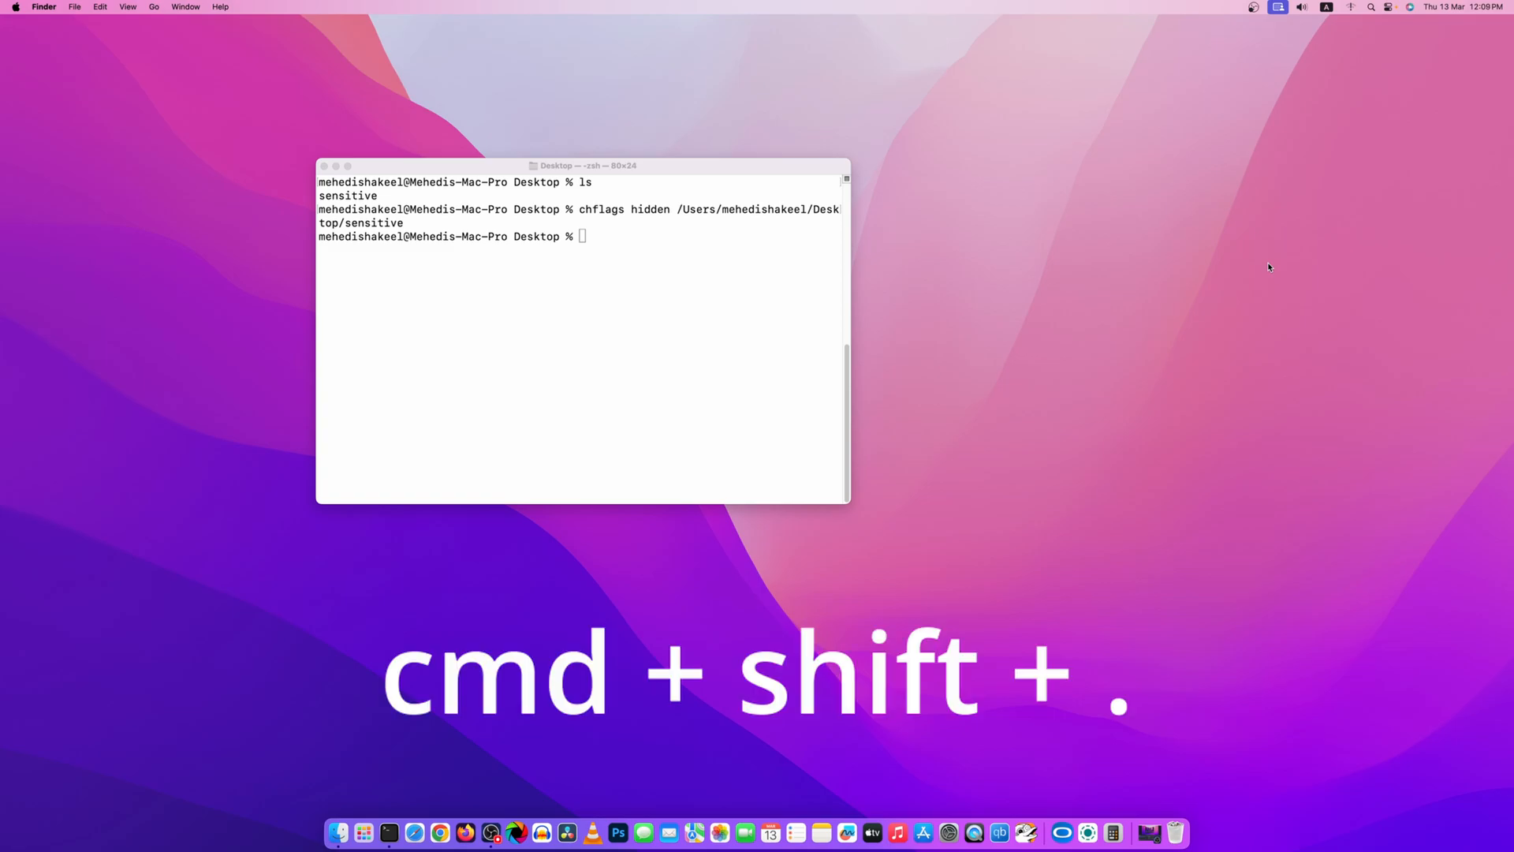
{"action": "key", "text": "cmd+shift+."}
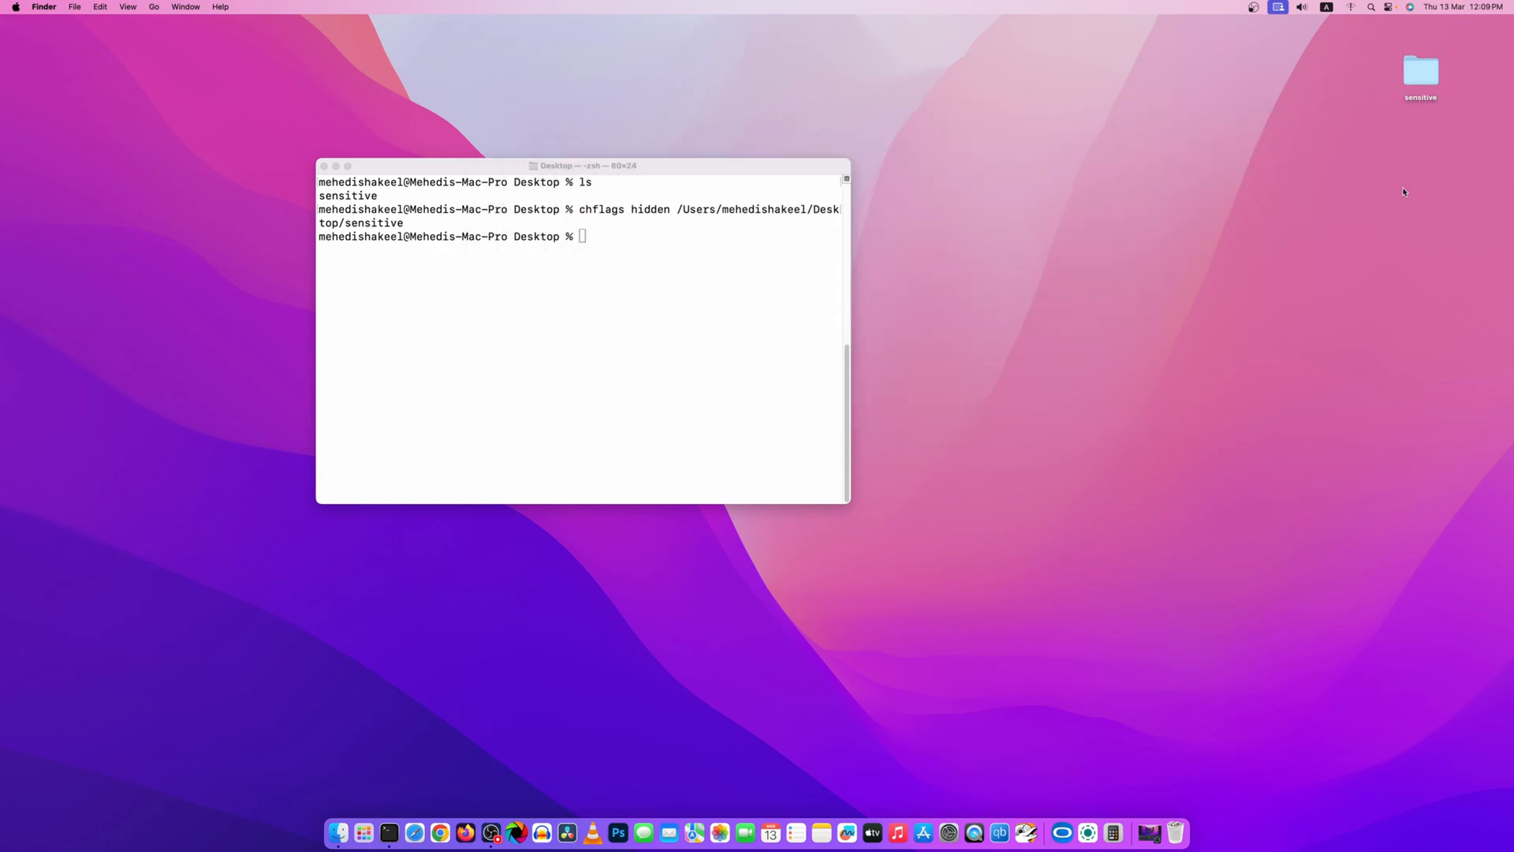
{"action": "key", "text": "cmd+shift+."}
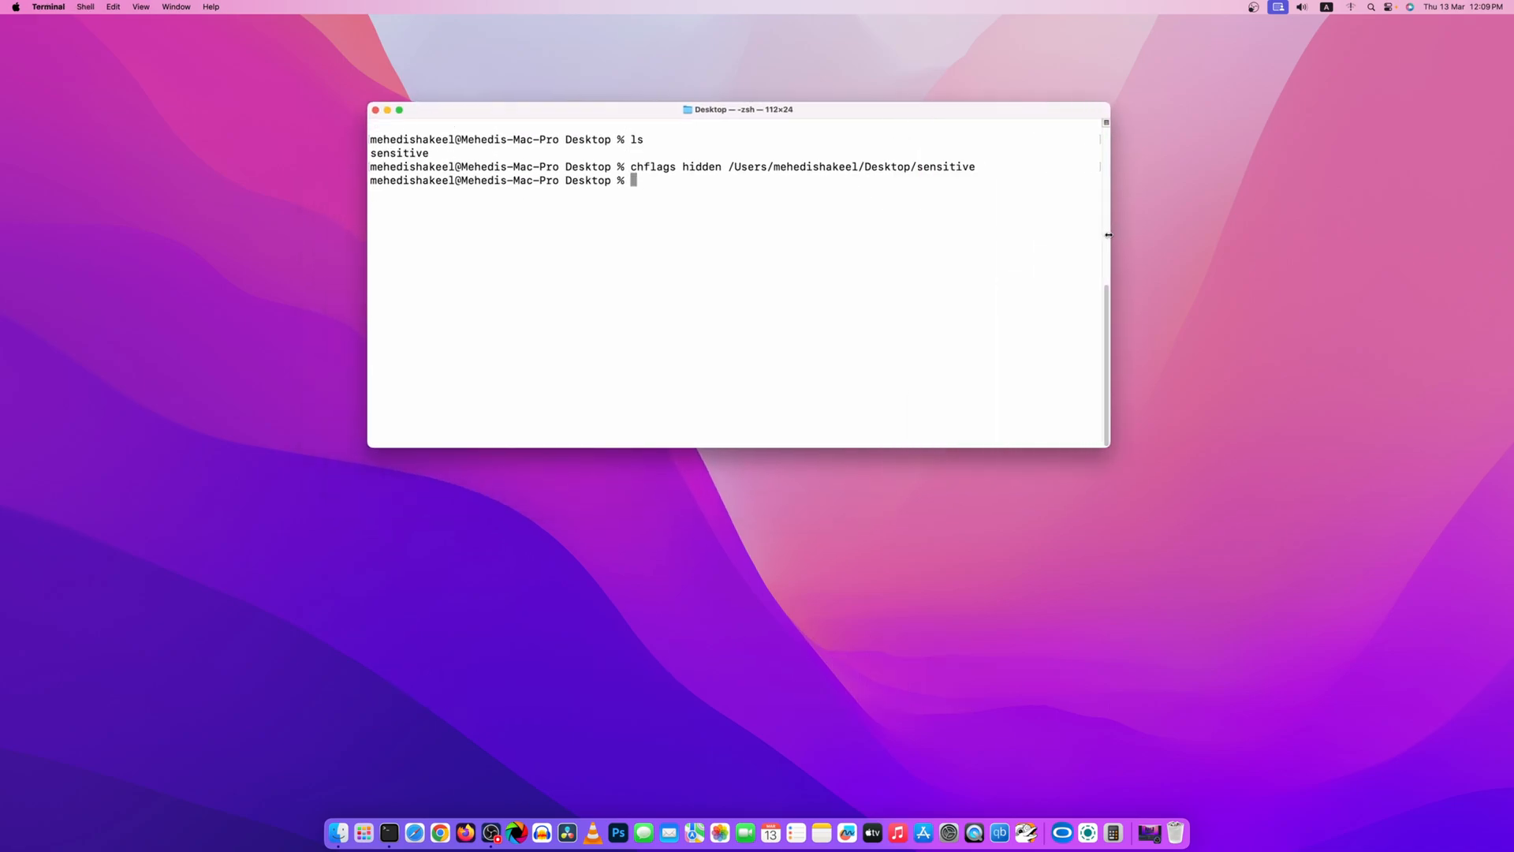
{"action": "mouse_move", "coordinate": [714, 238]}
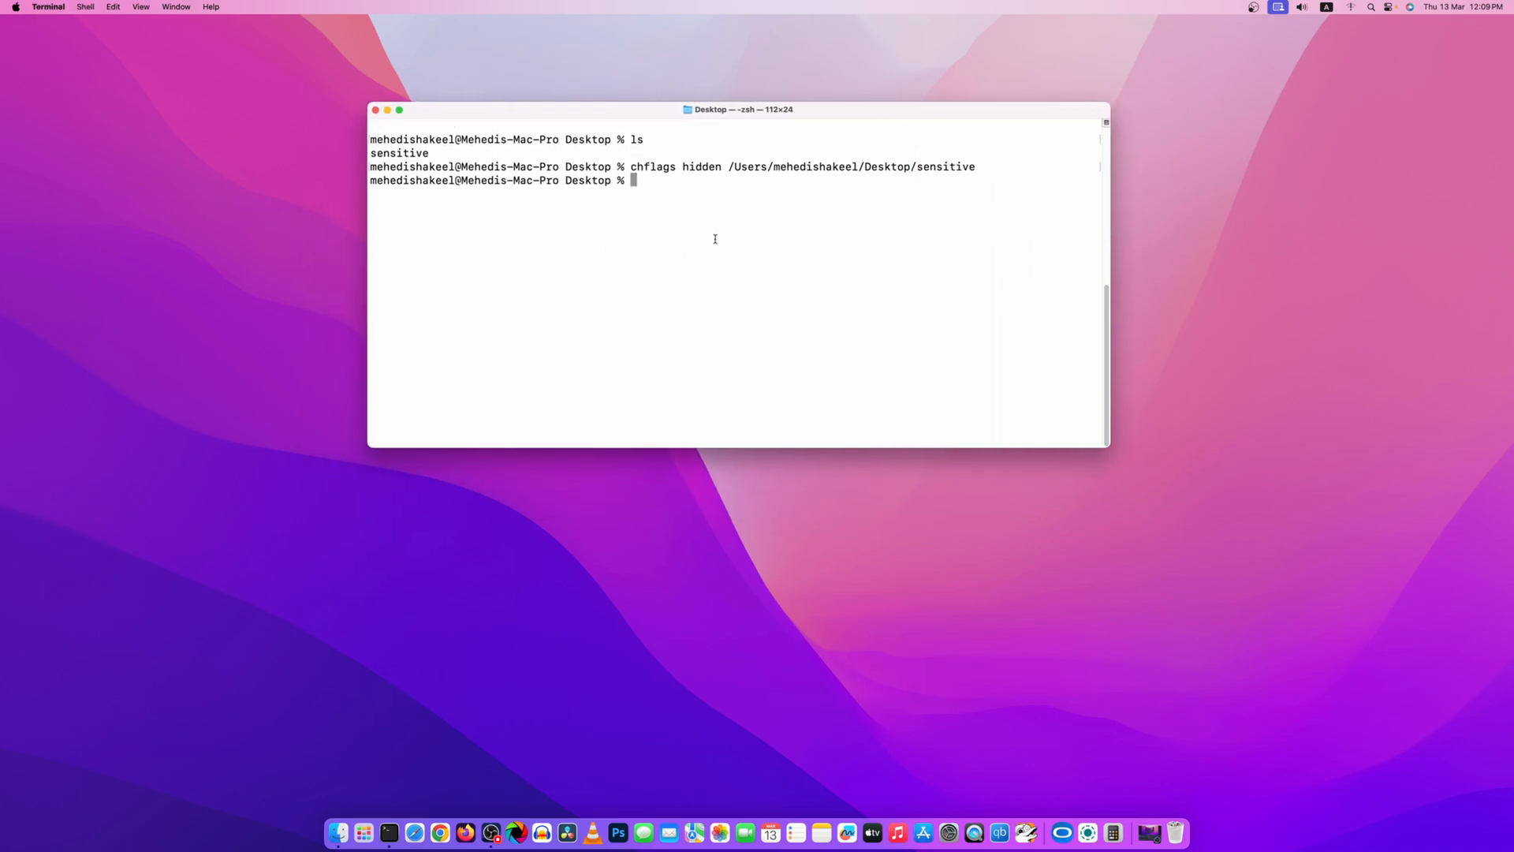
Run chflags nohidden /Users/mehedishakeel/Desktop/sensitive to unhide the folder.
{"action": "type", "text": "chflags"}
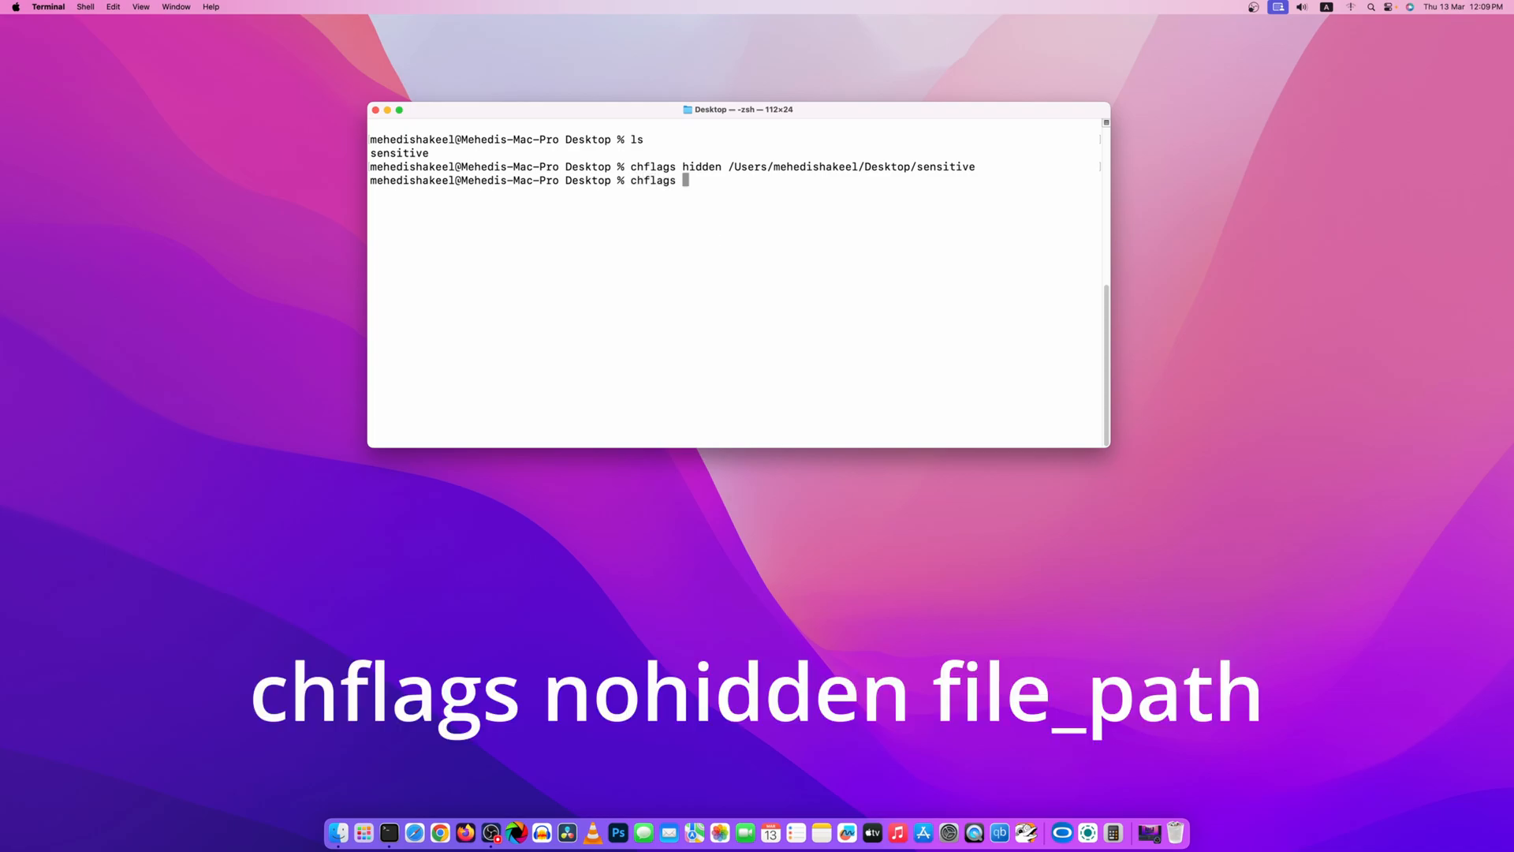
{"action": "type", "text": "nohidden"}
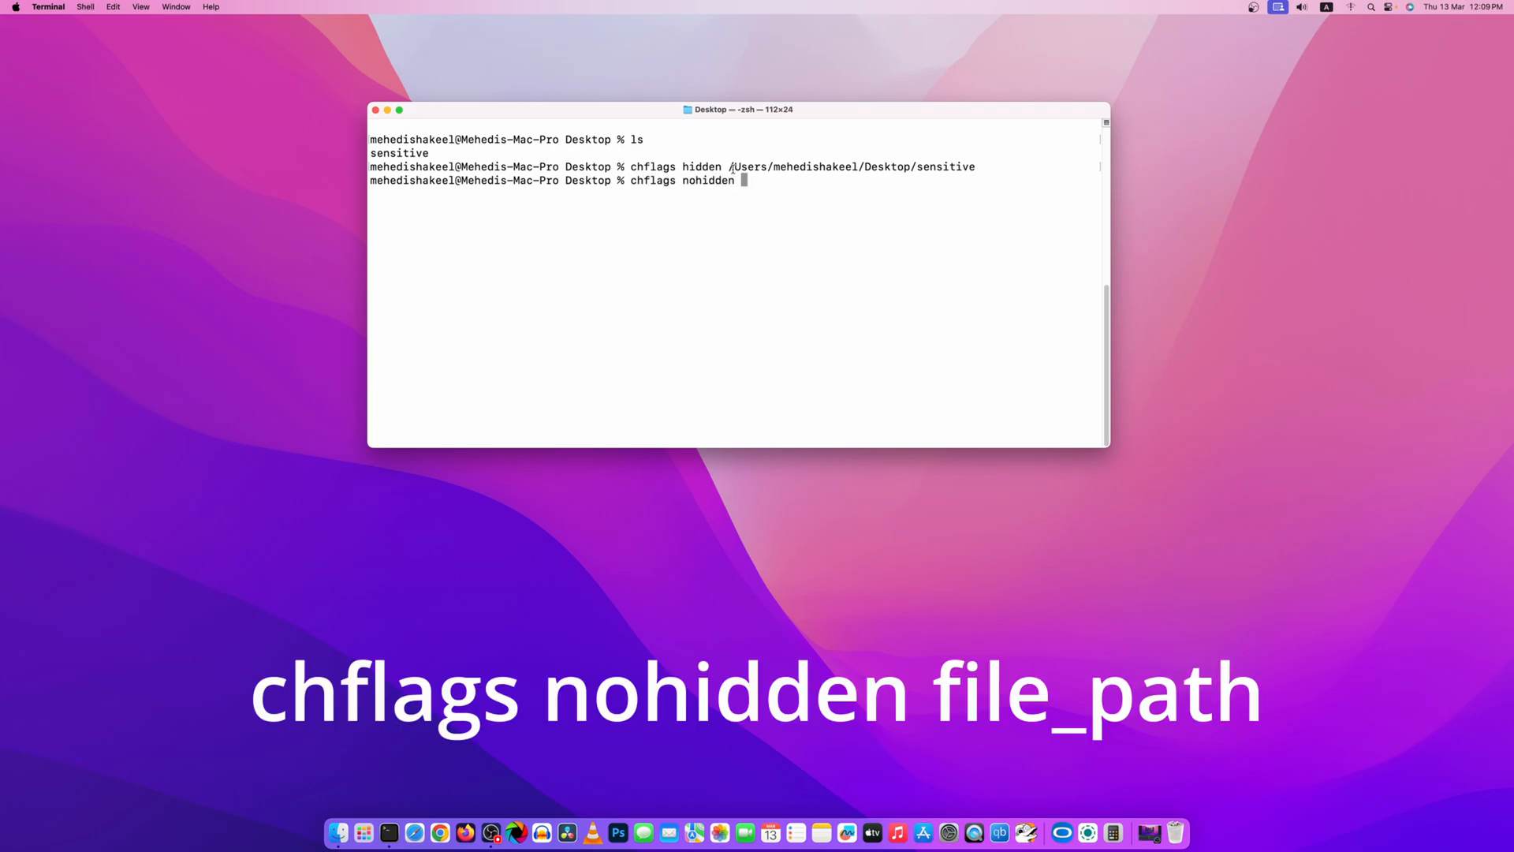
{"action": "double_click", "coordinate": [850, 165]}
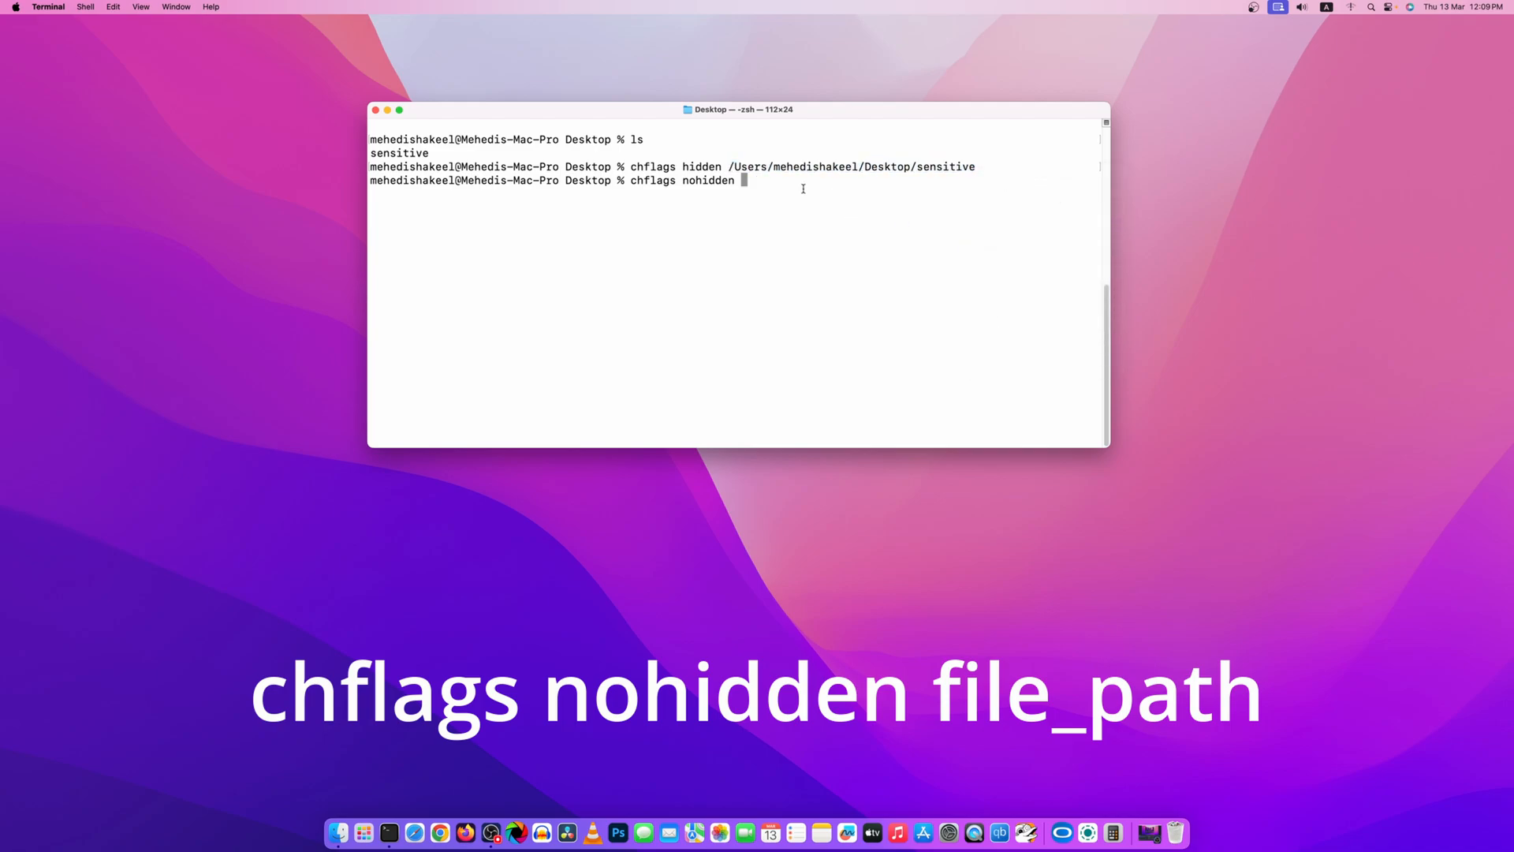
{"action": "type", "text": "/Users/mehedishakeel/Desktop/sensitive"}
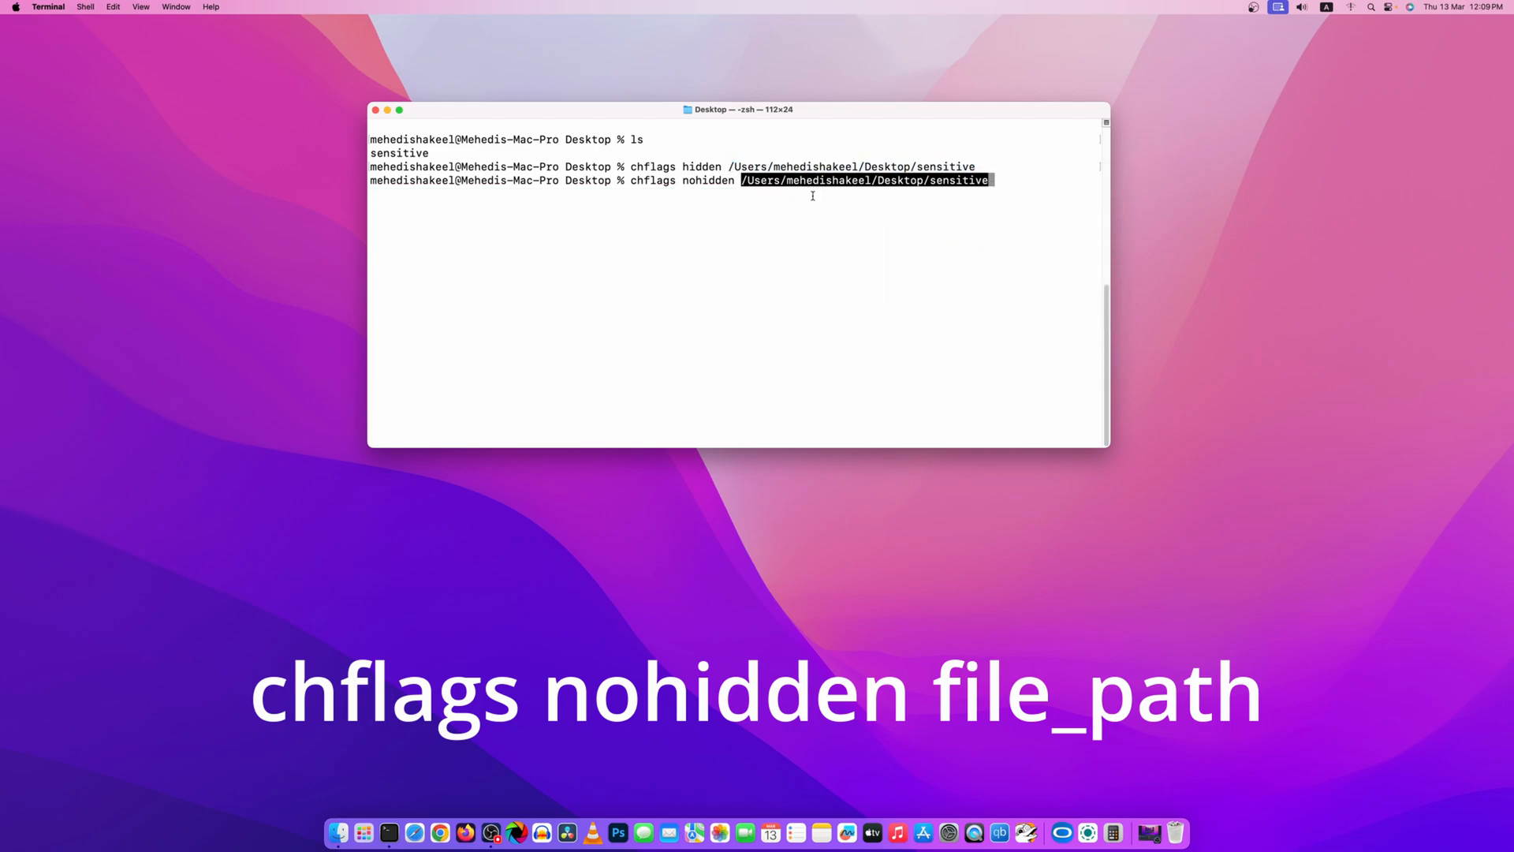
{"action": "key", "text": "Return"}
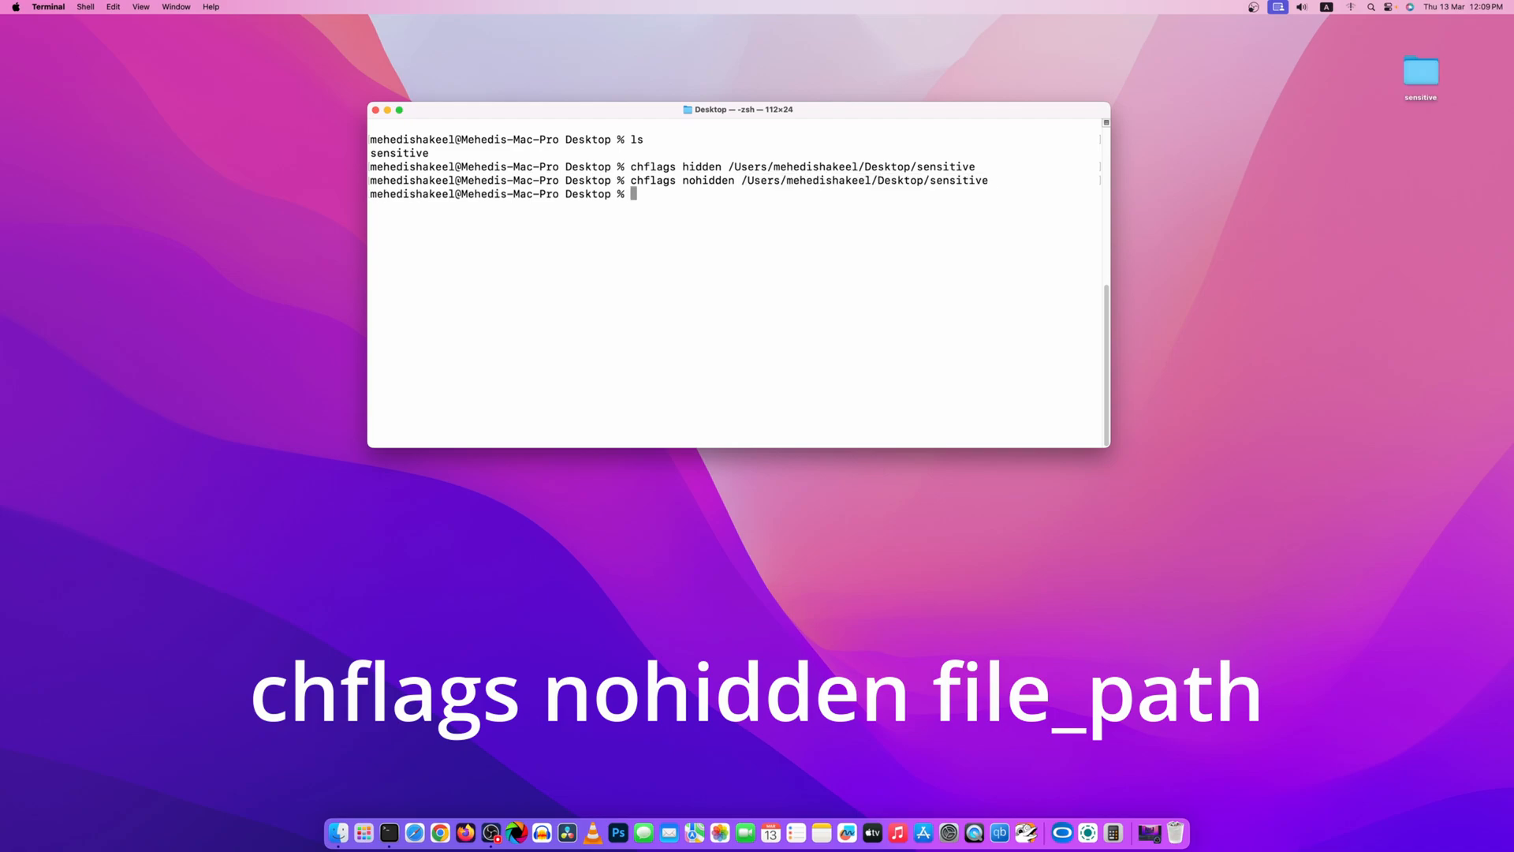
Check the restored sensitive folder now showing on the desktop.
{"action": "left_click", "coordinate": [1419, 71]}
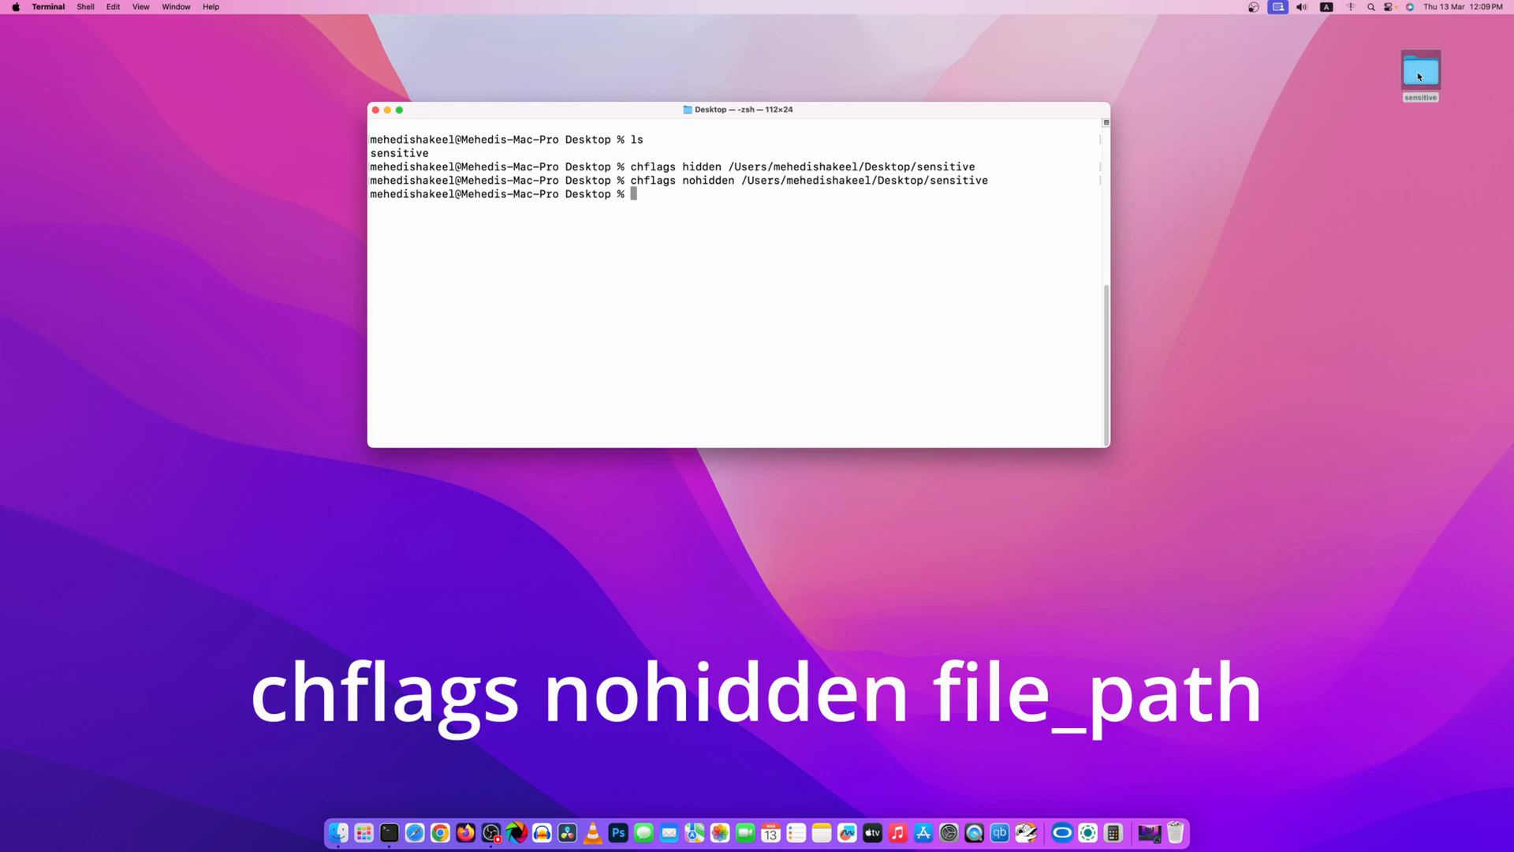
{"action": "double_click", "coordinate": [1419, 71]}
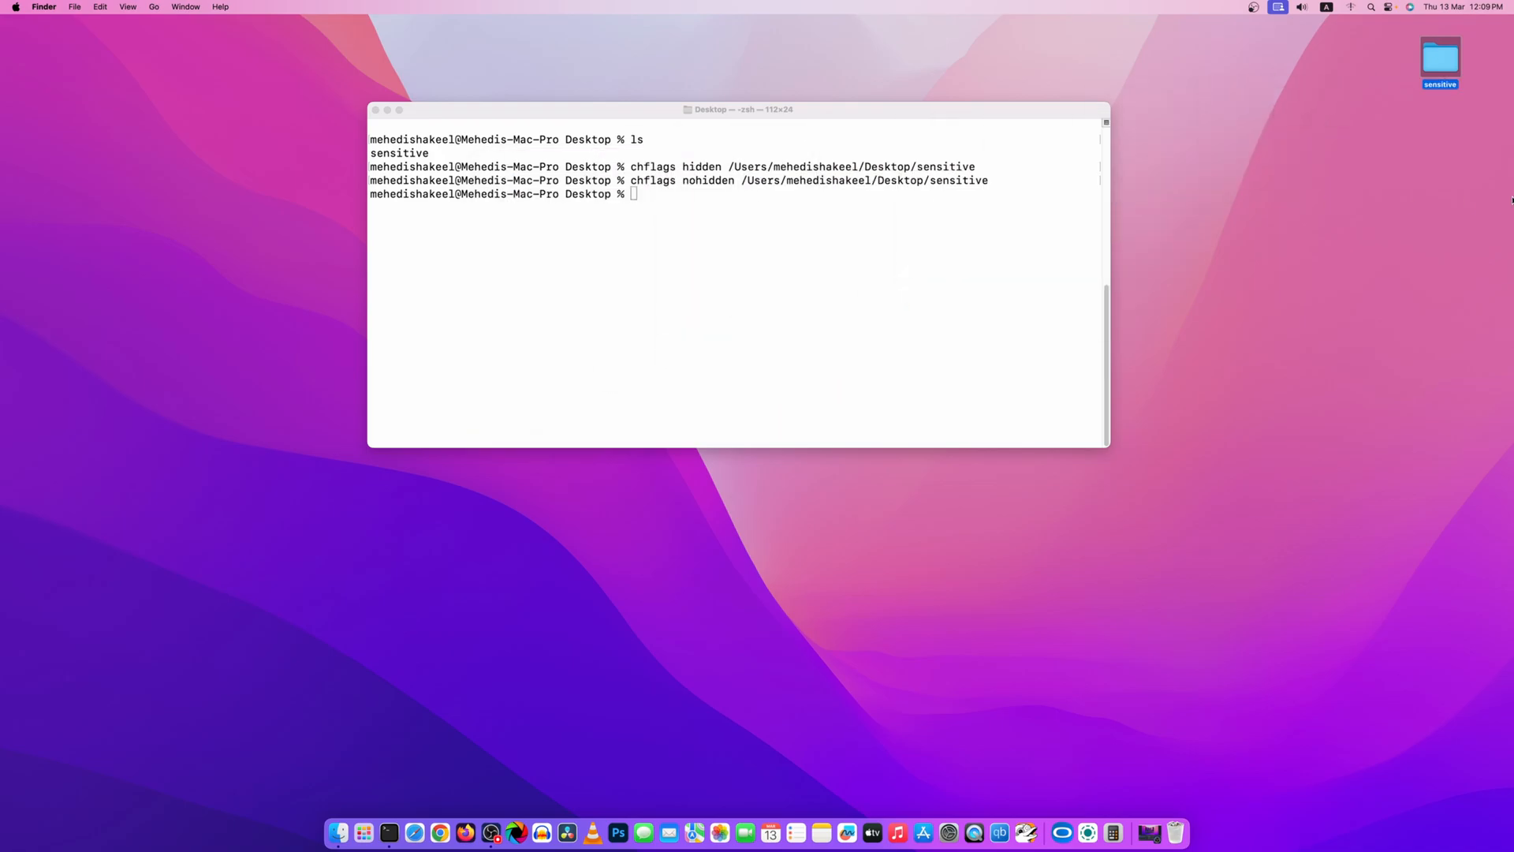
{"action": "mouse_move", "coordinate": [659, 341]}
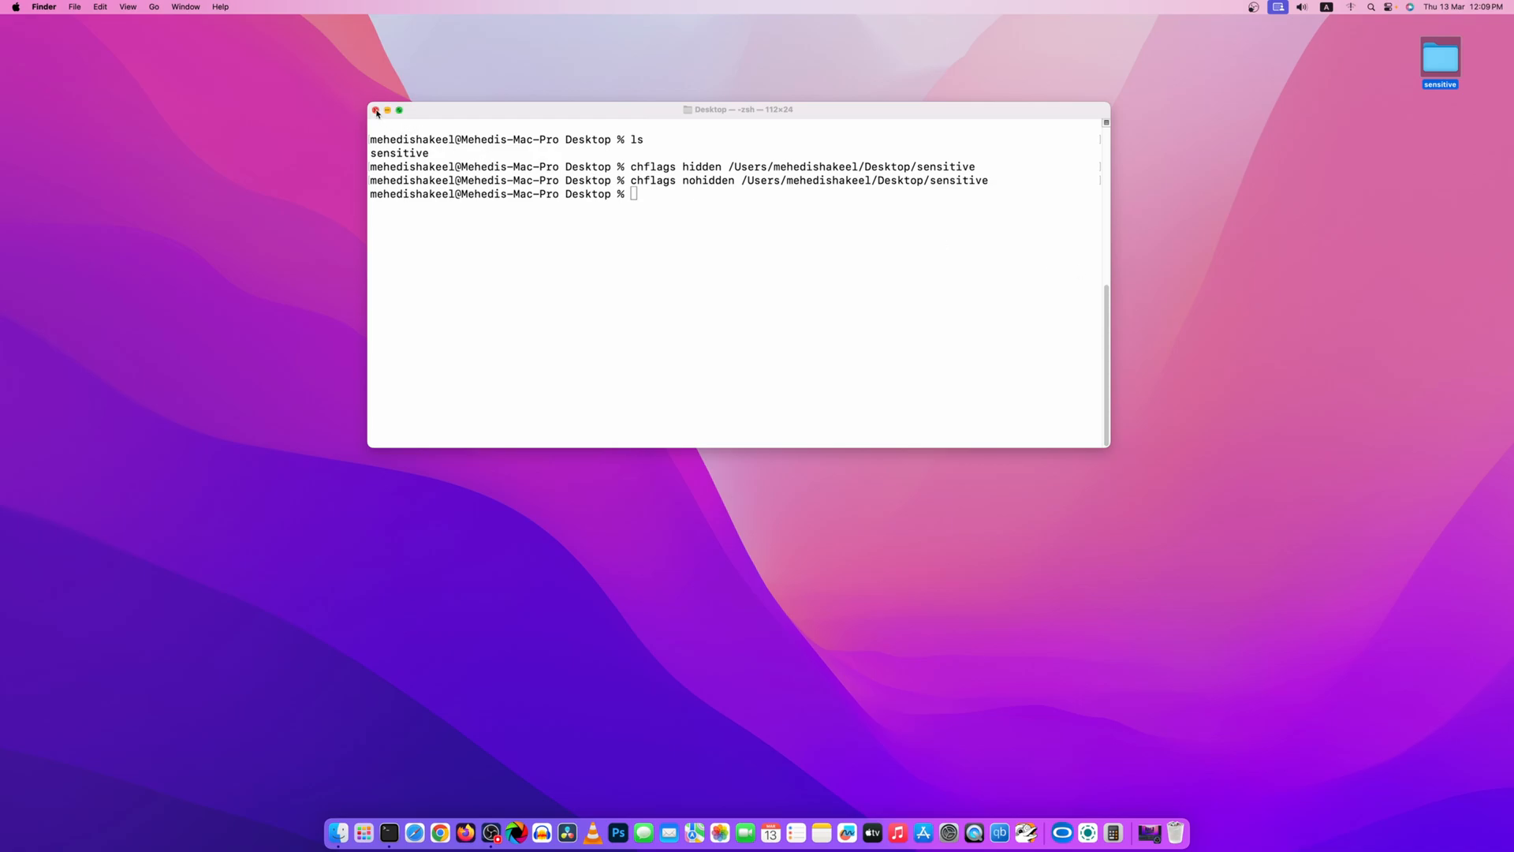
Close the Terminal window, leaving the restored sensitive folder on the desktop.
{"action": "left_click", "coordinate": [375, 109]}
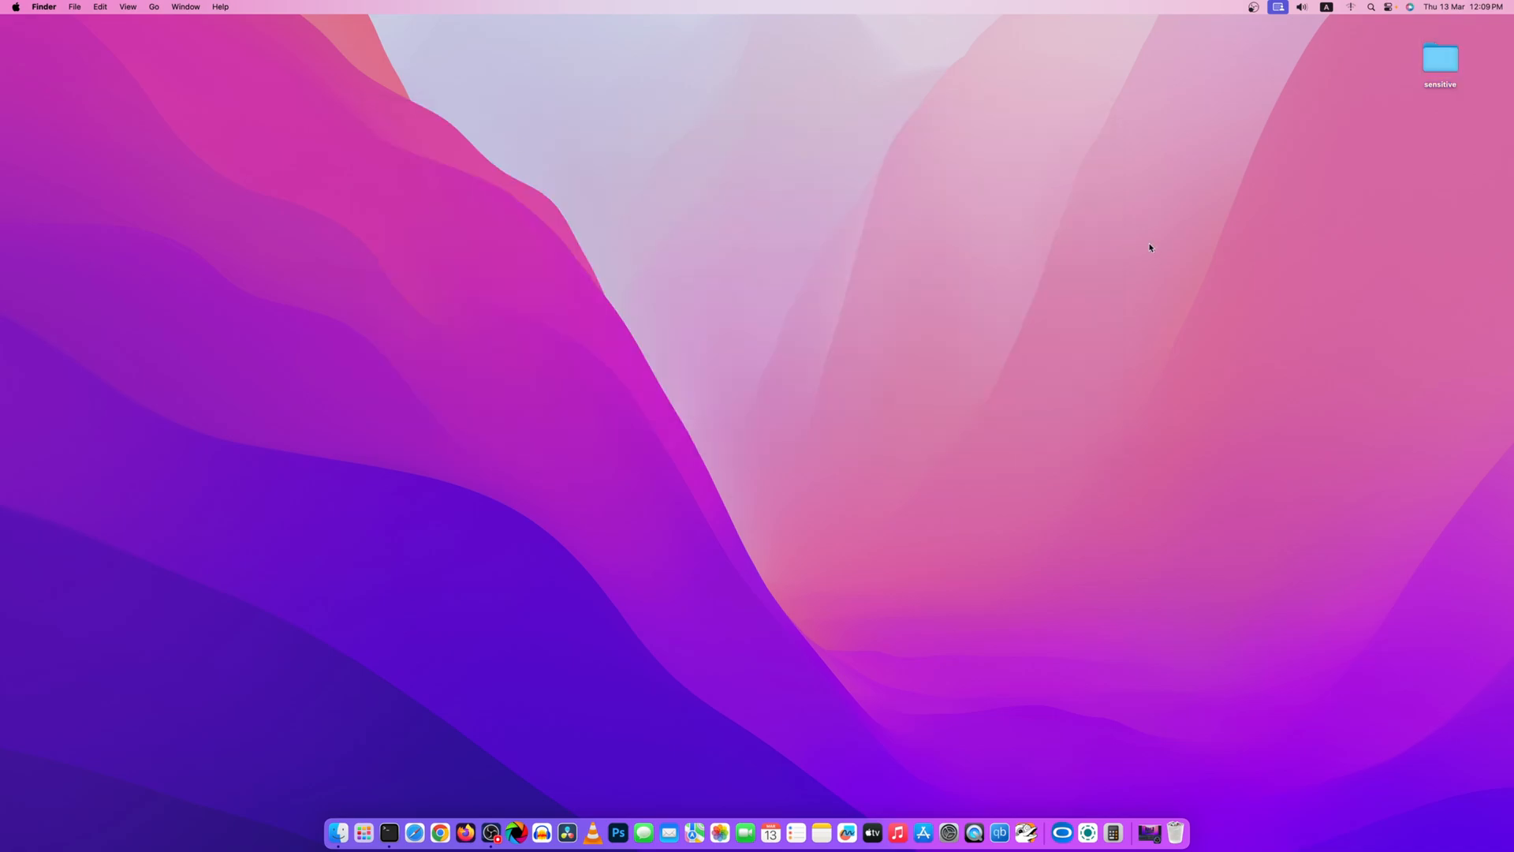